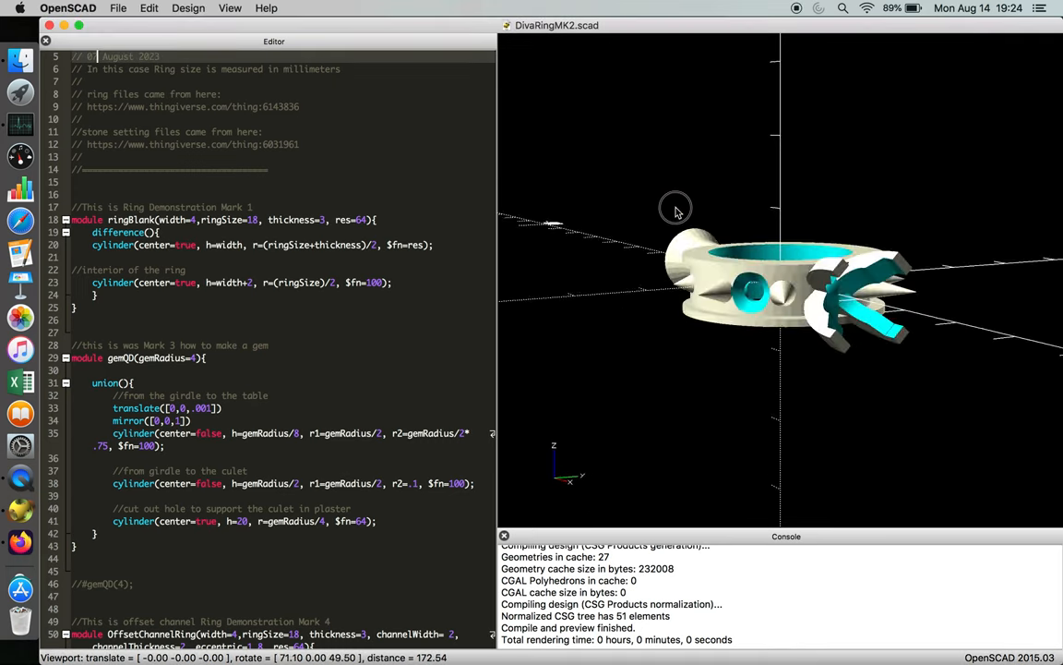
Step: Orbit the ring preview to view it from above and through the band
{"action": "left_click_drag", "start_coordinate": [674, 208], "coordinate": [604, 161]}
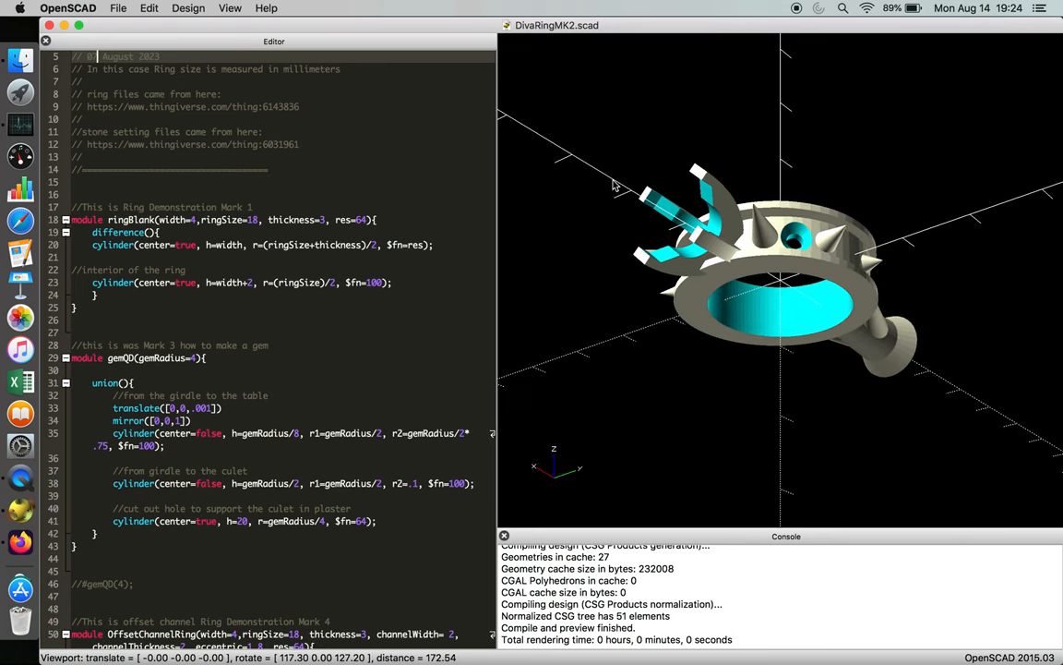
{"action": "mouse_move", "coordinate": [701, 220]}
{"action": "type", "text": "//Cleaned up the code for ease of use"}
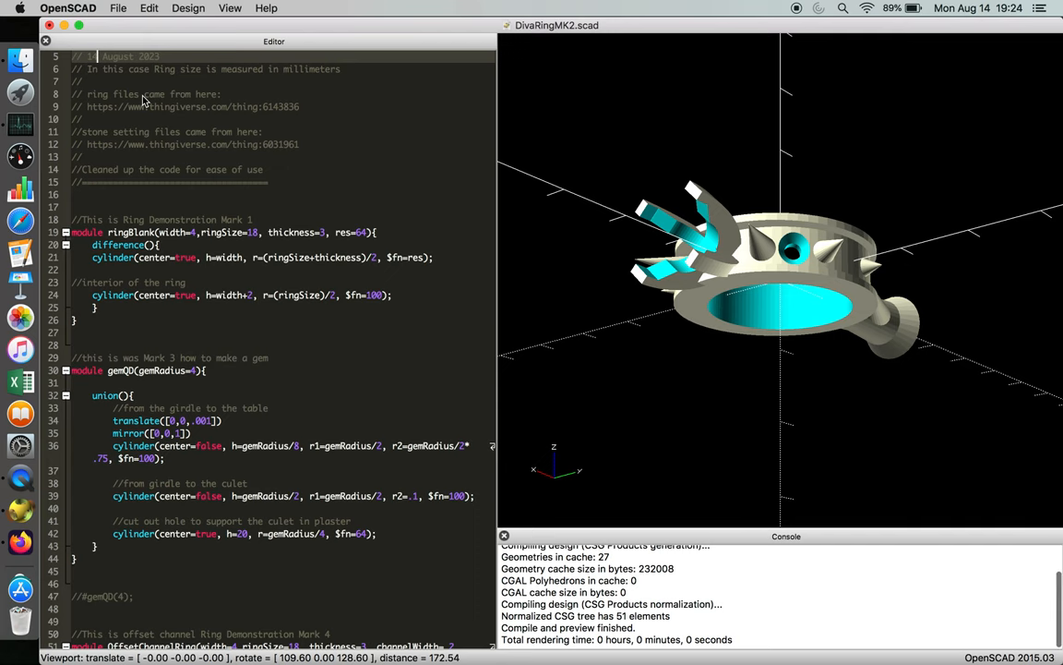
{"action": "left_click_drag", "start_coordinate": [784, 277], "coordinate": [710, 254]}
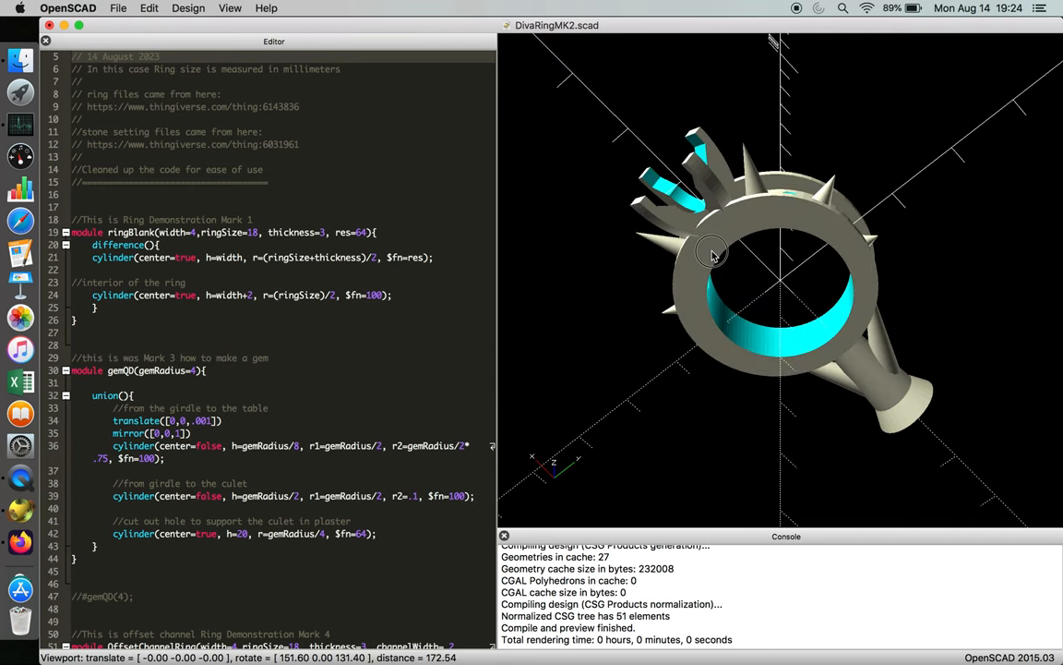
Step: Orbit the ring model to inspect it from a side-on angle
{"action": "left_click_drag", "start_coordinate": [711, 254], "coordinate": [766, 276]}
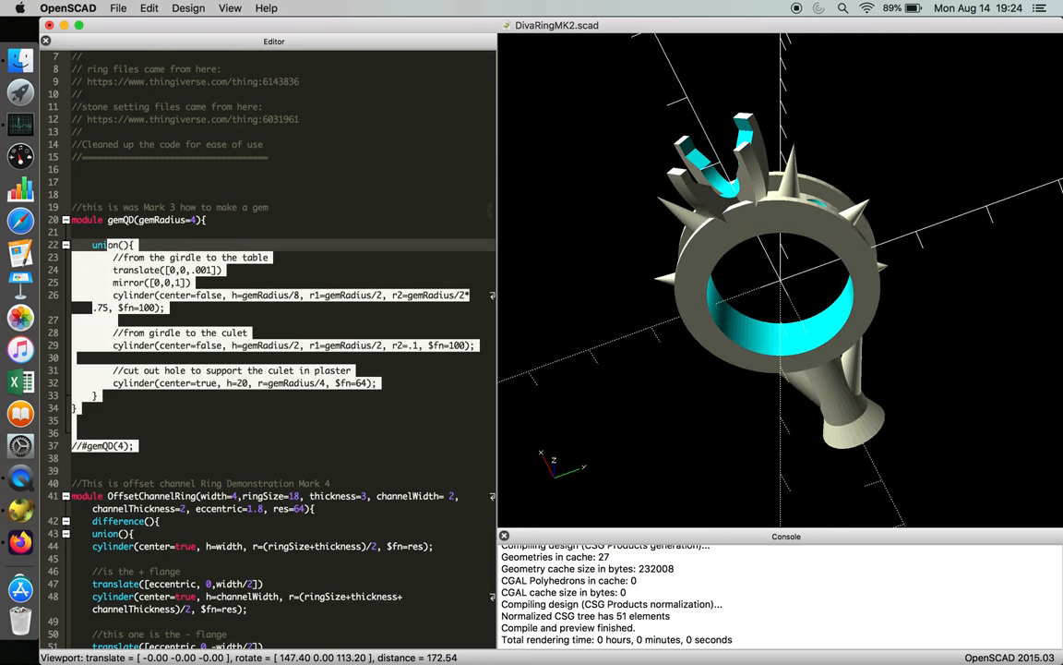
{"action": "left_click_drag", "start_coordinate": [785, 276], "coordinate": [720, 327]}
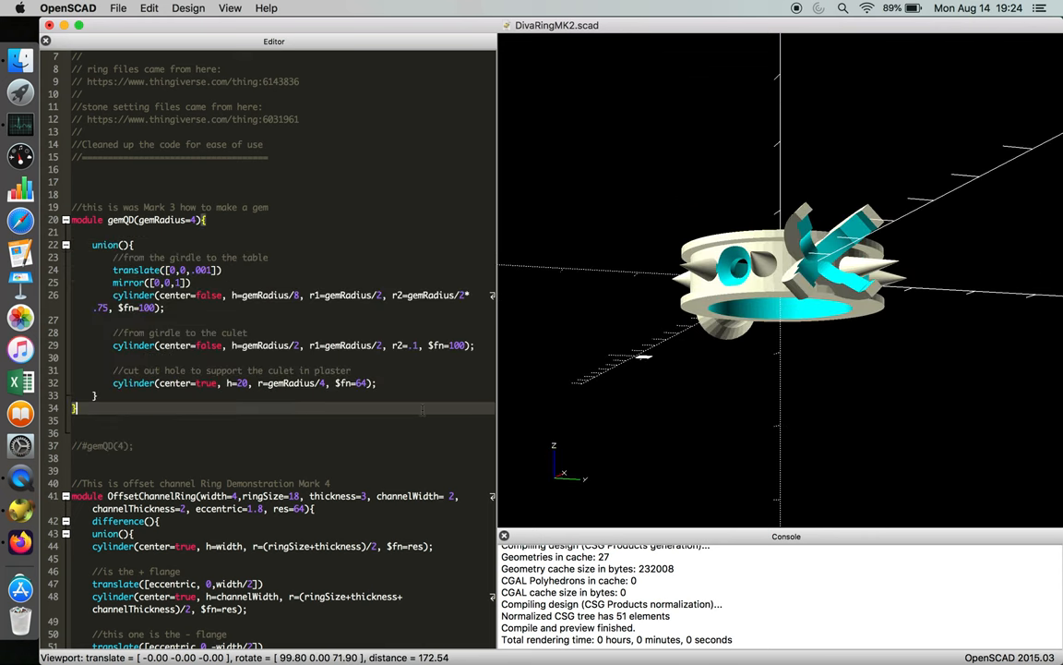
Step: Scroll down past the spikeRing module to the commented Mark 6 gemRing block
{"action": "scroll", "scroll_direction": "down", "scroll_amount": 3}
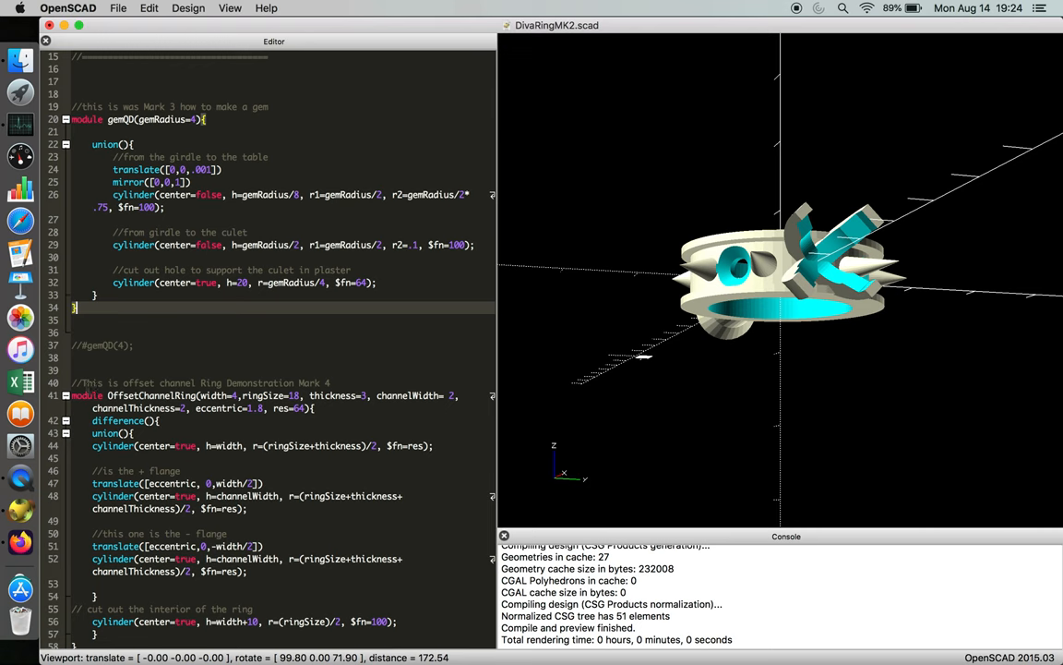
{"action": "scroll", "scroll_direction": "down", "scroll_amount": 3}
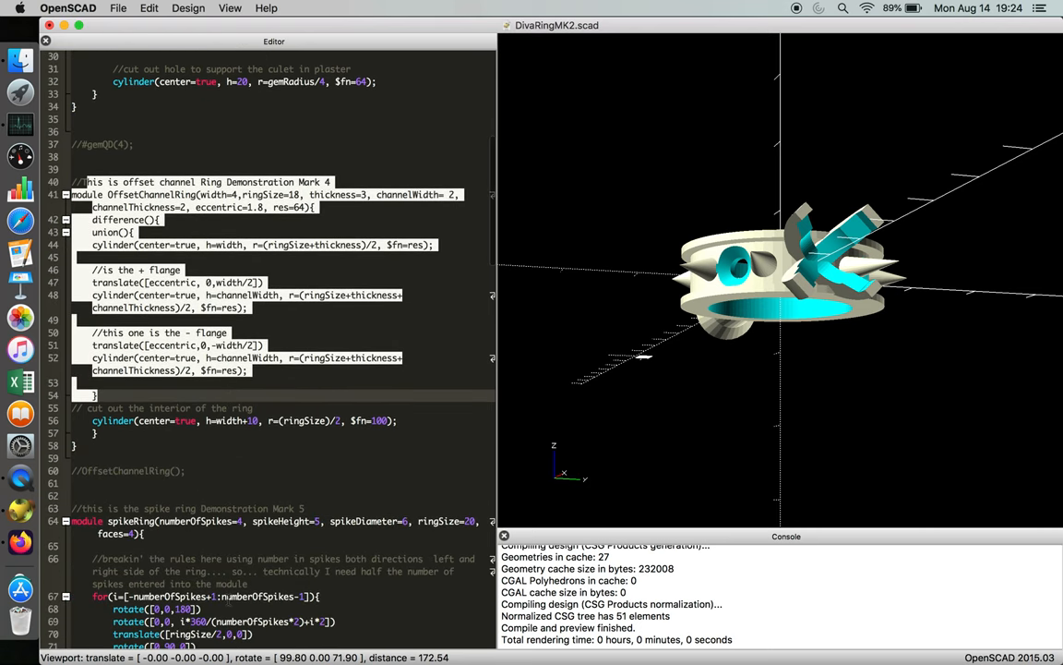
{"action": "scroll", "scroll_direction": "down", "scroll_amount": 3}
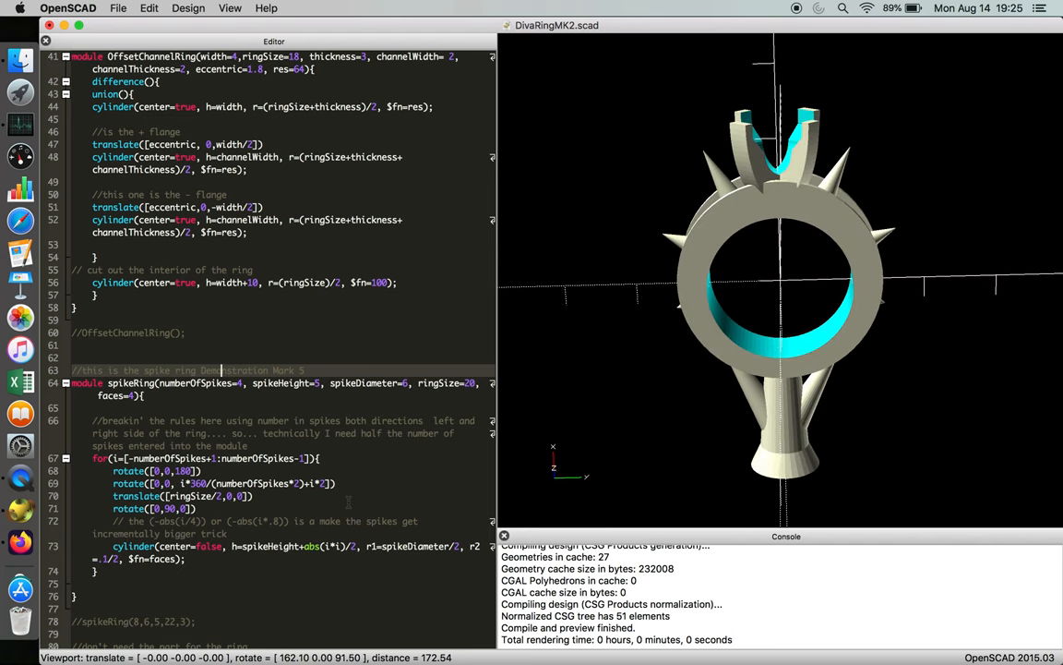
{"action": "scroll", "scroll_direction": "down", "scroll_amount": 3}
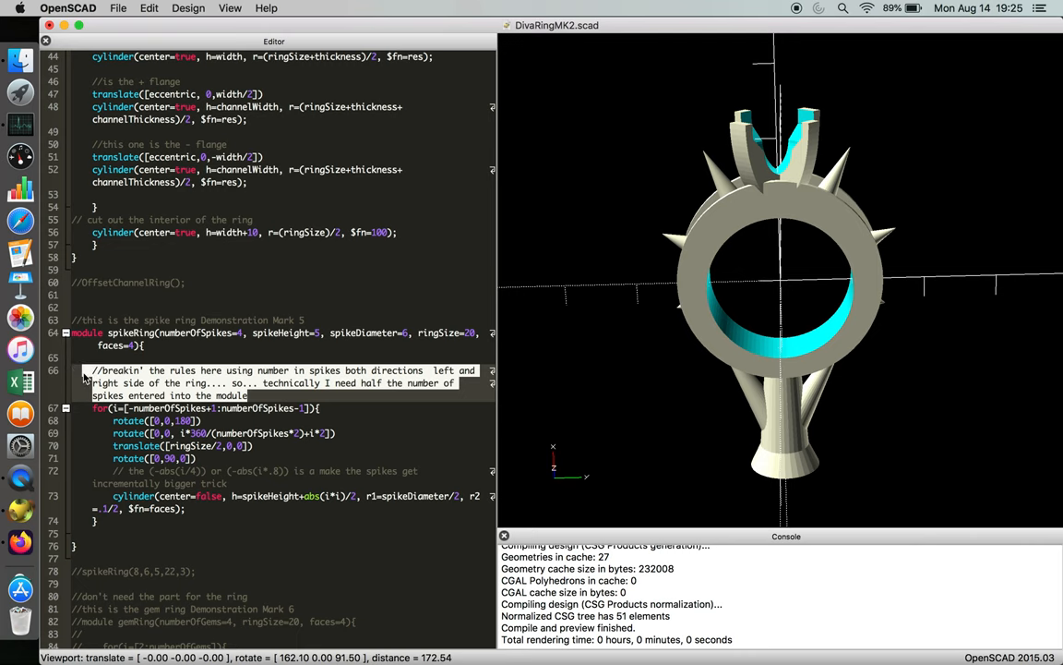
{"action": "scroll", "scroll_direction": "down", "scroll_amount": 3}
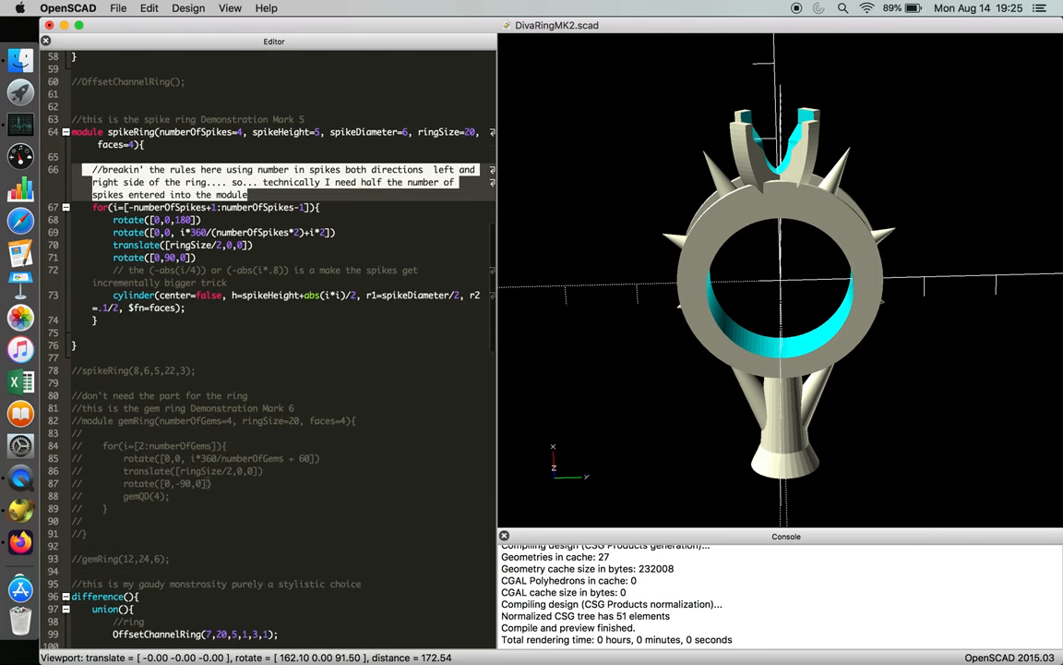
{"action": "scroll", "scroll_direction": "down", "scroll_amount": 3}
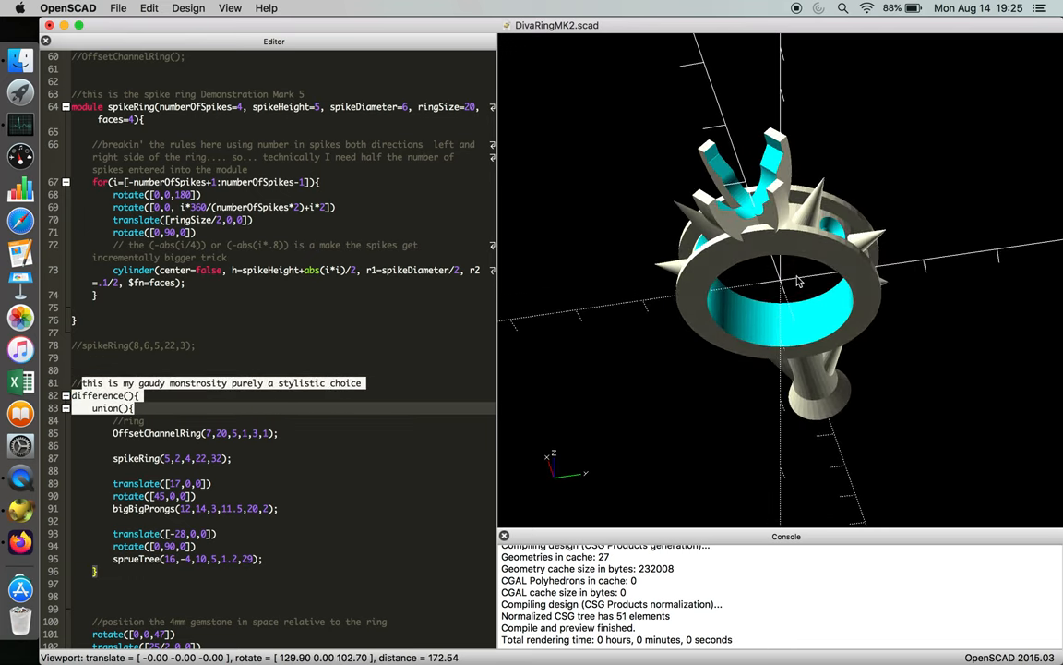
{"action": "left_click_drag", "start_coordinate": [799, 282], "coordinate": [738, 166]}
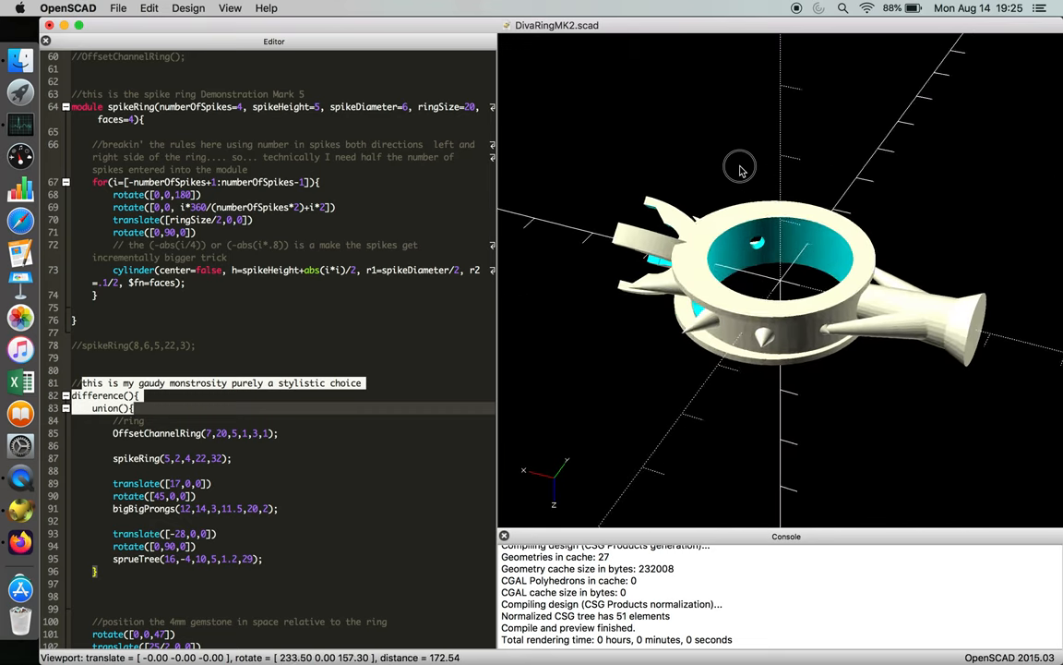
{"action": "left_click_drag", "start_coordinate": [757, 268], "coordinate": [766, 273]}
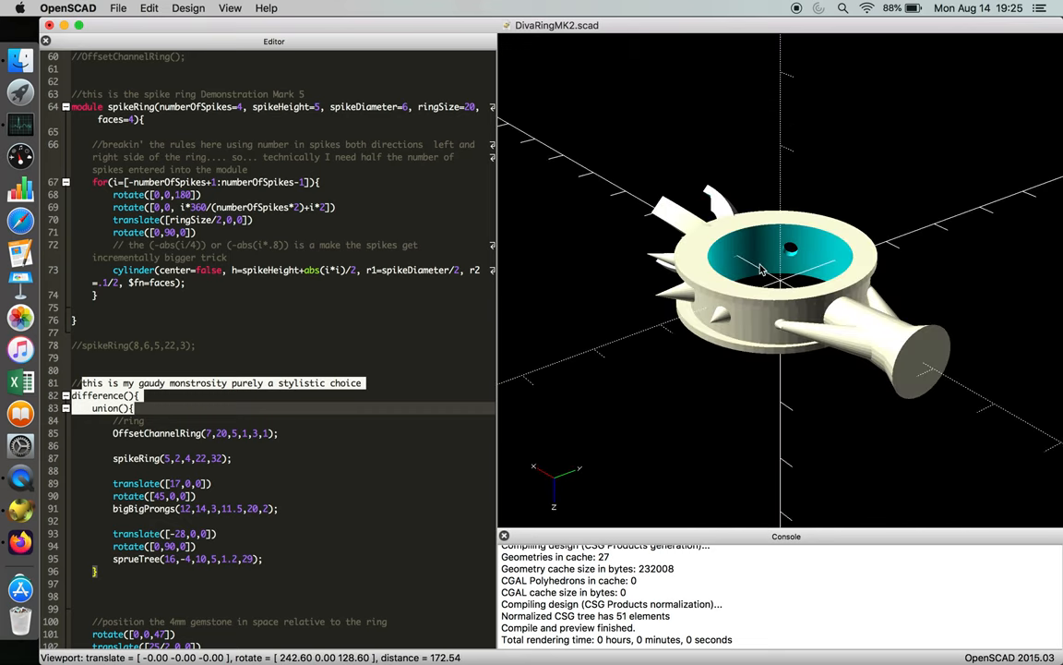
{"action": "scroll", "scroll_direction": "down", "scroll_amount": 3}
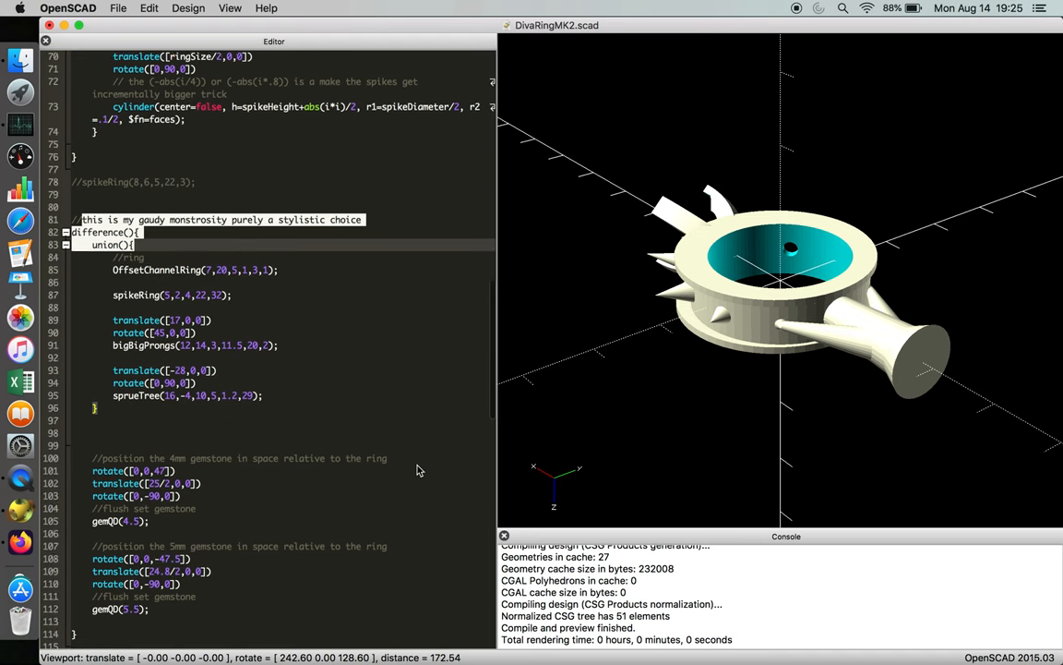
{"action": "scroll", "scroll_direction": "down", "scroll_amount": 3}
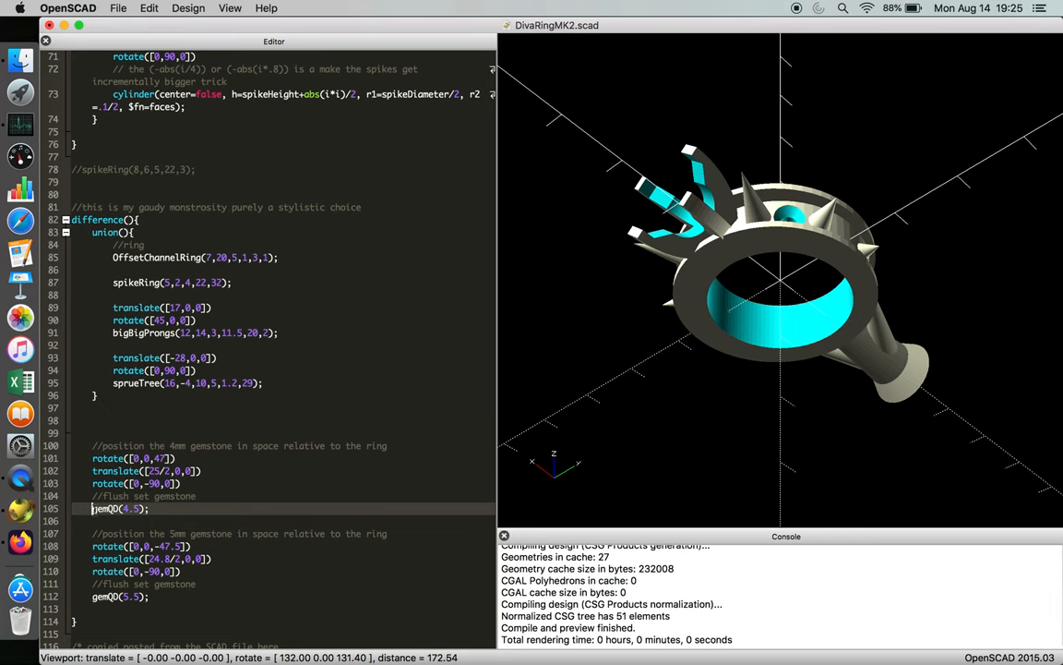
{"action": "scroll", "scroll_direction": "down", "scroll_amount": 3}
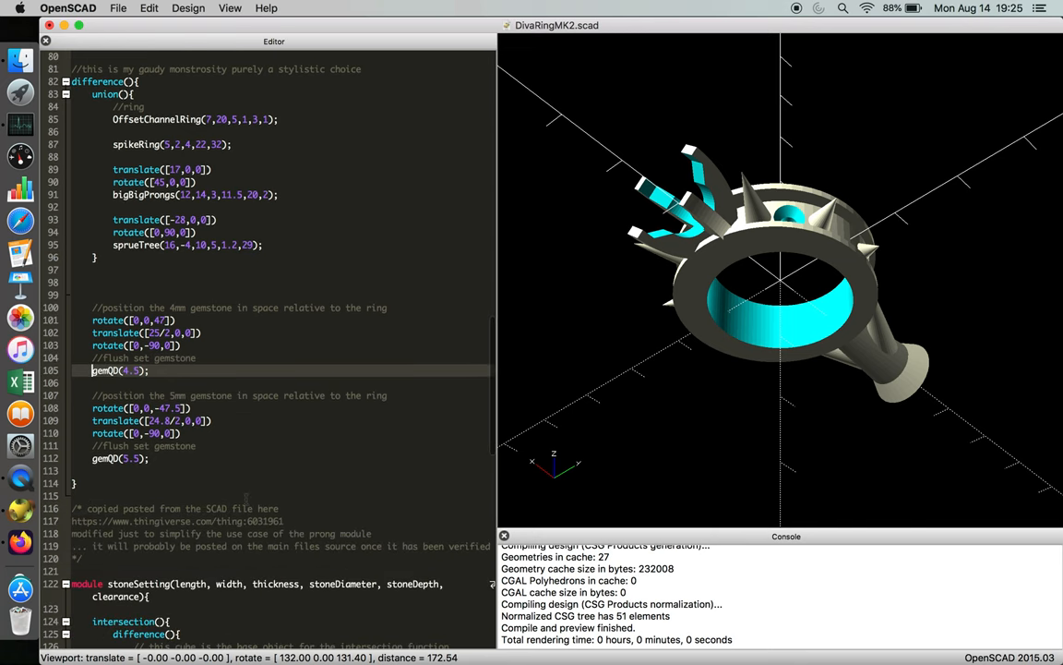
{"action": "scroll", "scroll_direction": "down", "scroll_amount": 3}
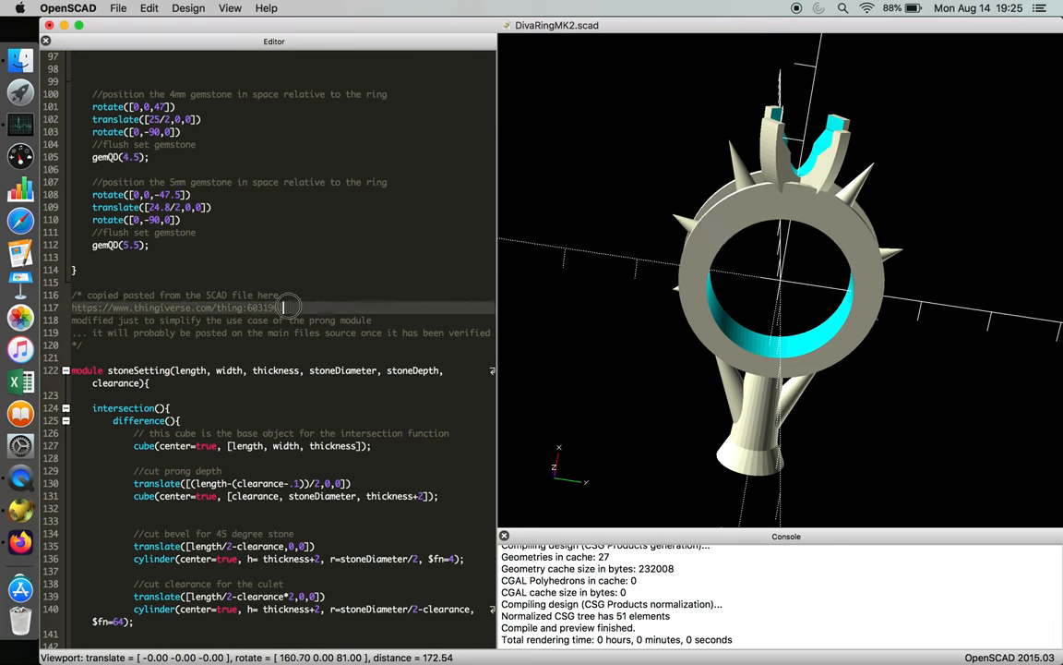
{"action": "scroll", "scroll_direction": "up", "scroll_amount": 3}
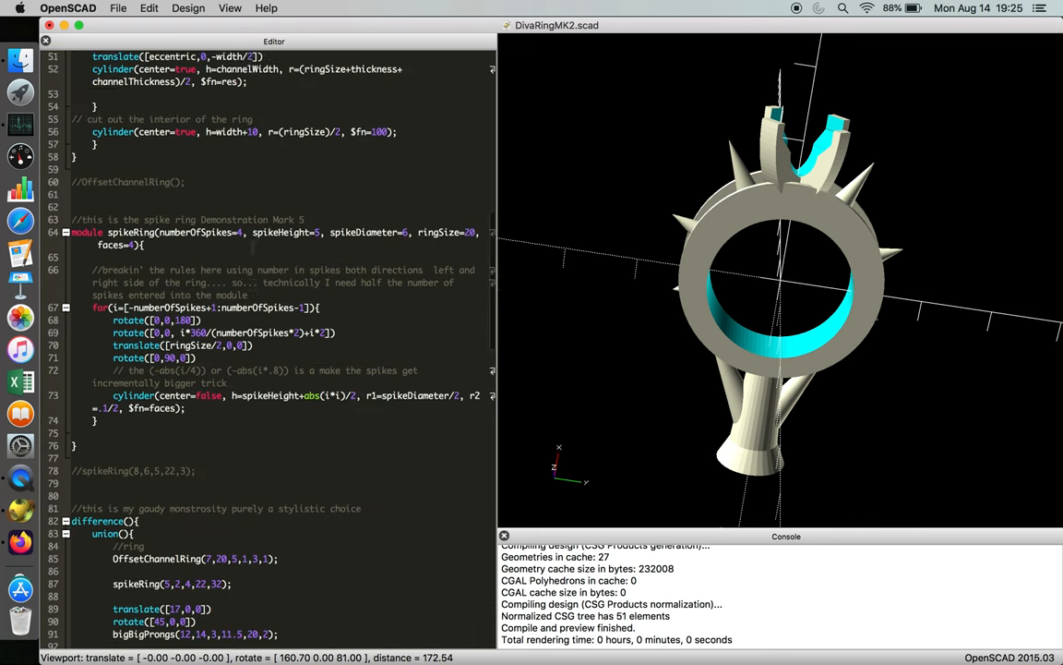
{"action": "scroll", "scroll_direction": "up", "scroll_amount": 3}
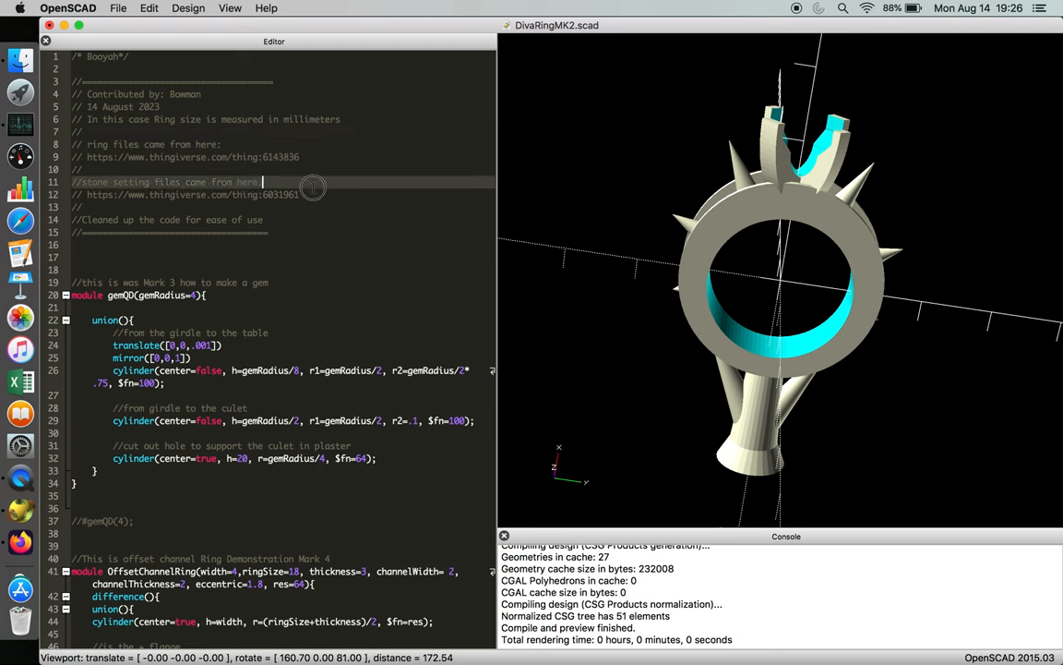
{"action": "scroll", "scroll_direction": "down", "scroll_amount": 3}
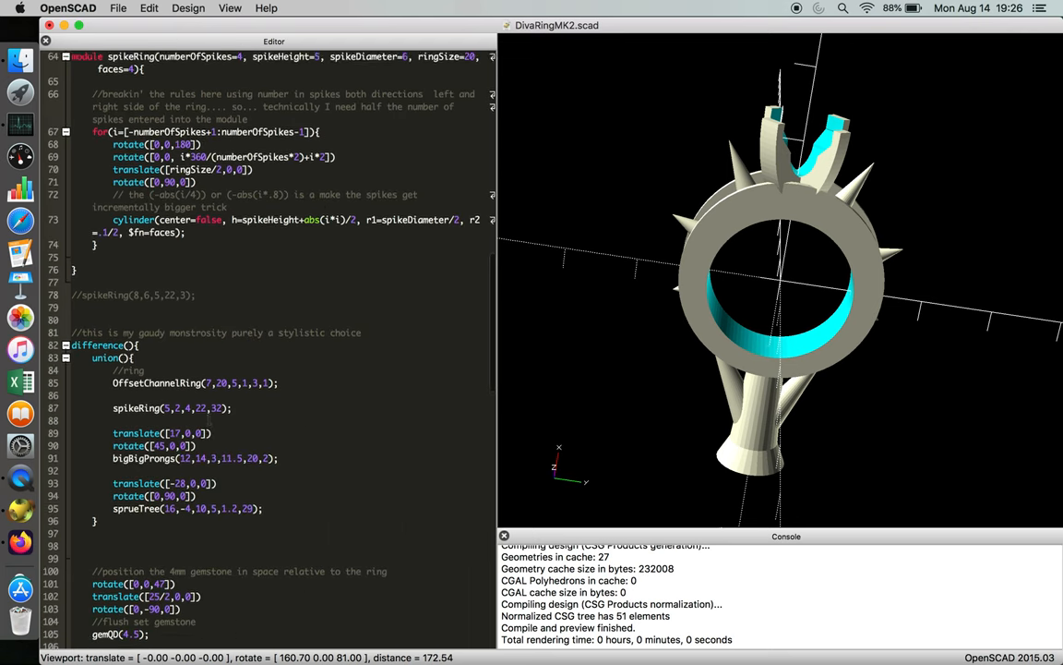
{"action": "scroll", "scroll_direction": "down", "scroll_amount": 3}
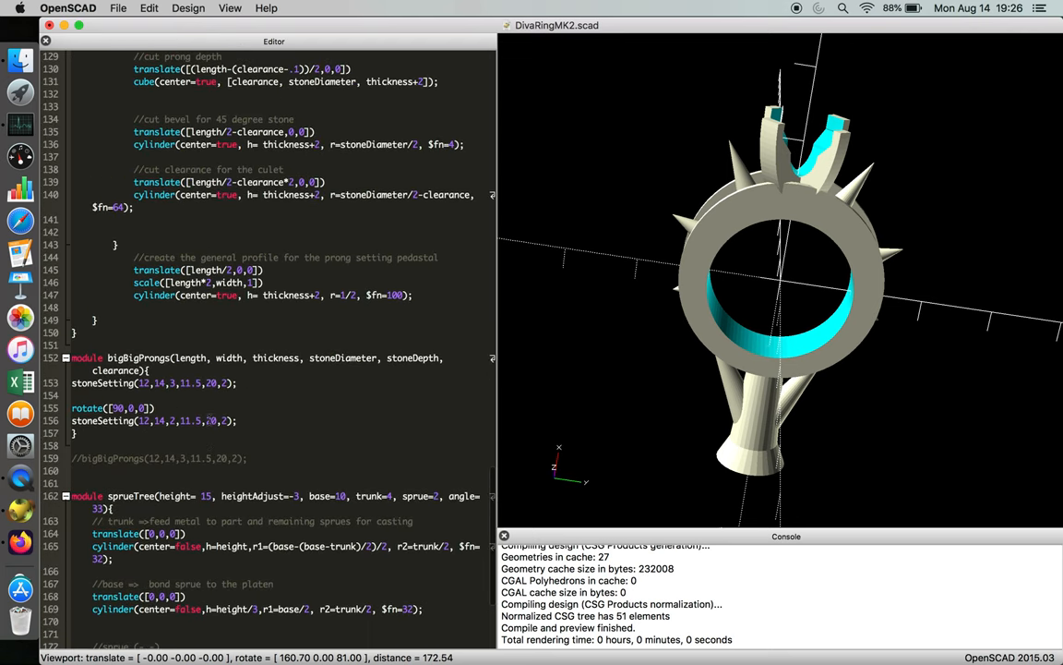
{"action": "scroll", "scroll_direction": "up", "scroll_amount": 3}
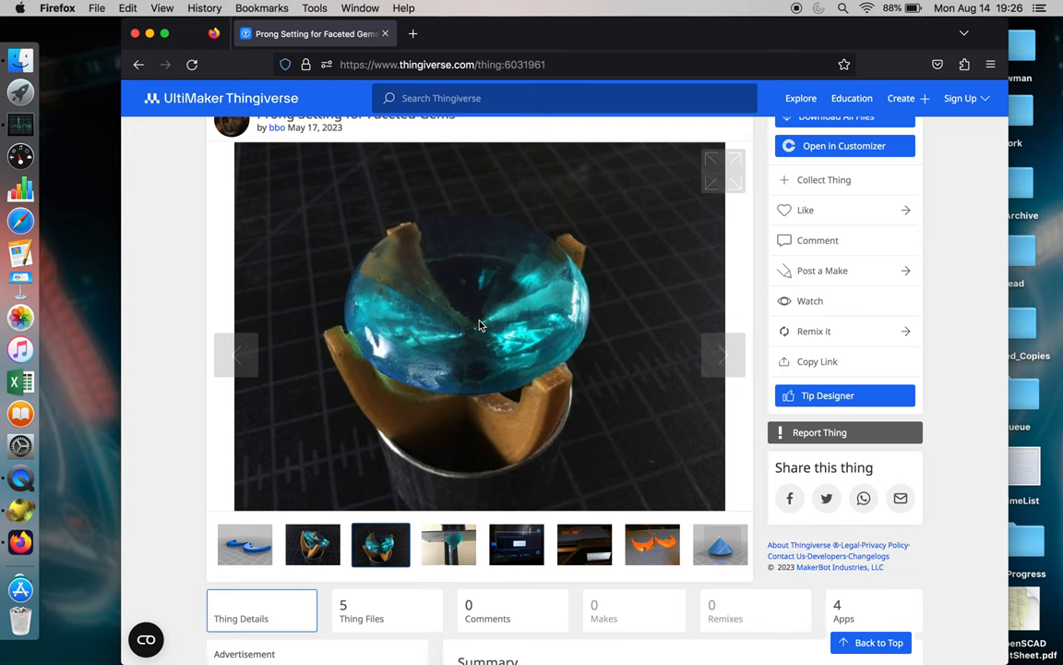
Step: Open the Ring Demonstrations: OpenSCAD for jewelers page from the designer's designs
{"action": "scroll", "scroll_direction": "up", "scroll_amount": 3}
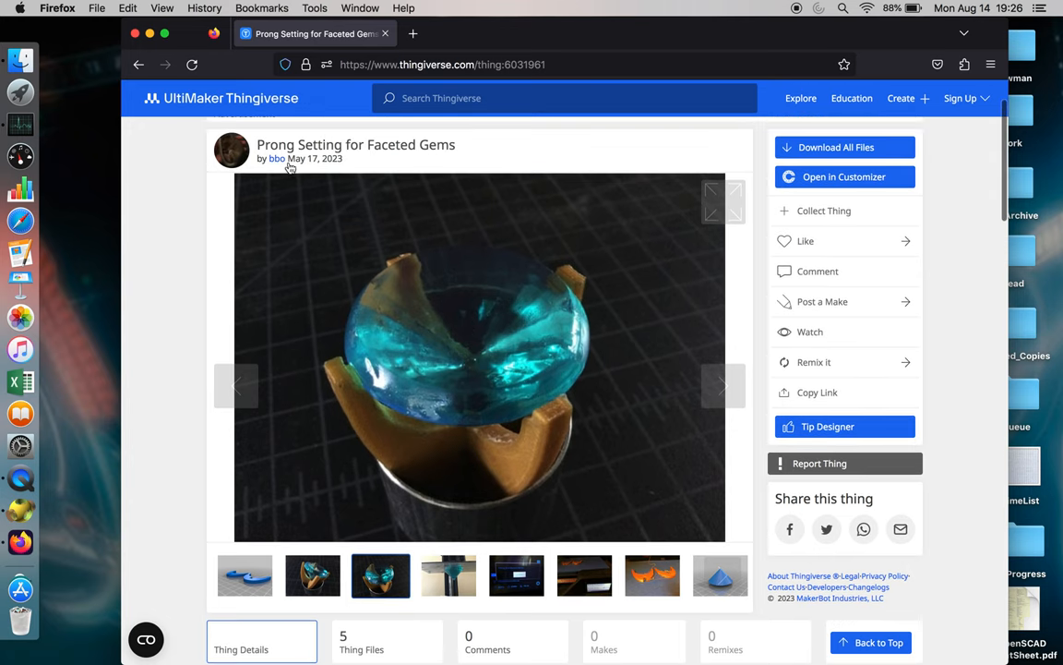
{"action": "mouse_move", "coordinate": [452, 391]}
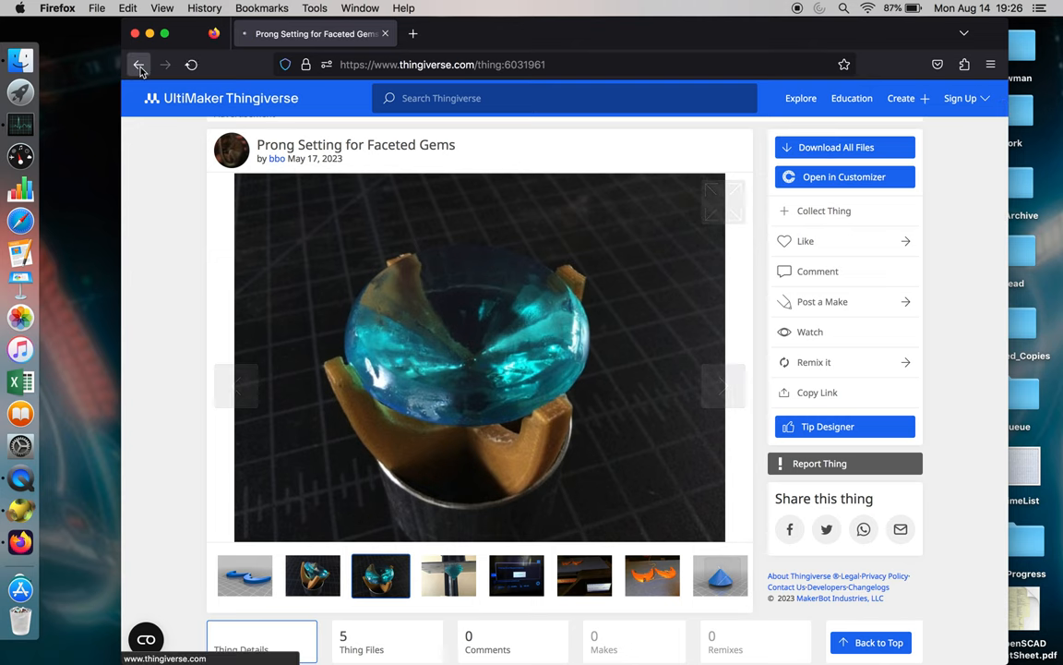
{"action": "left_click", "coordinate": [138, 64]}
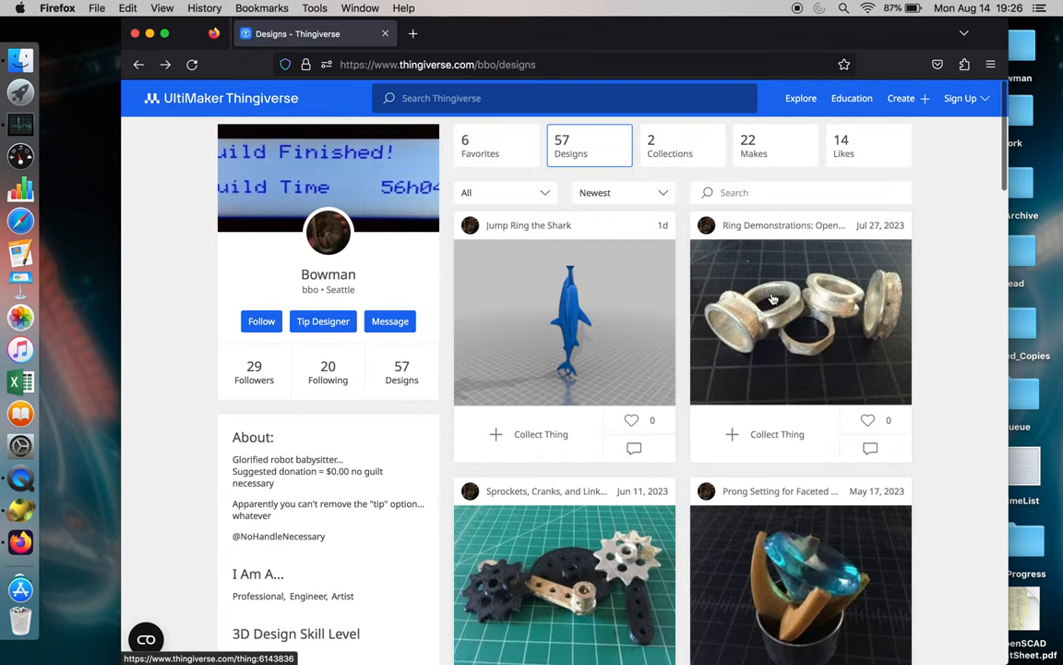
{"action": "left_click", "coordinate": [800, 322]}
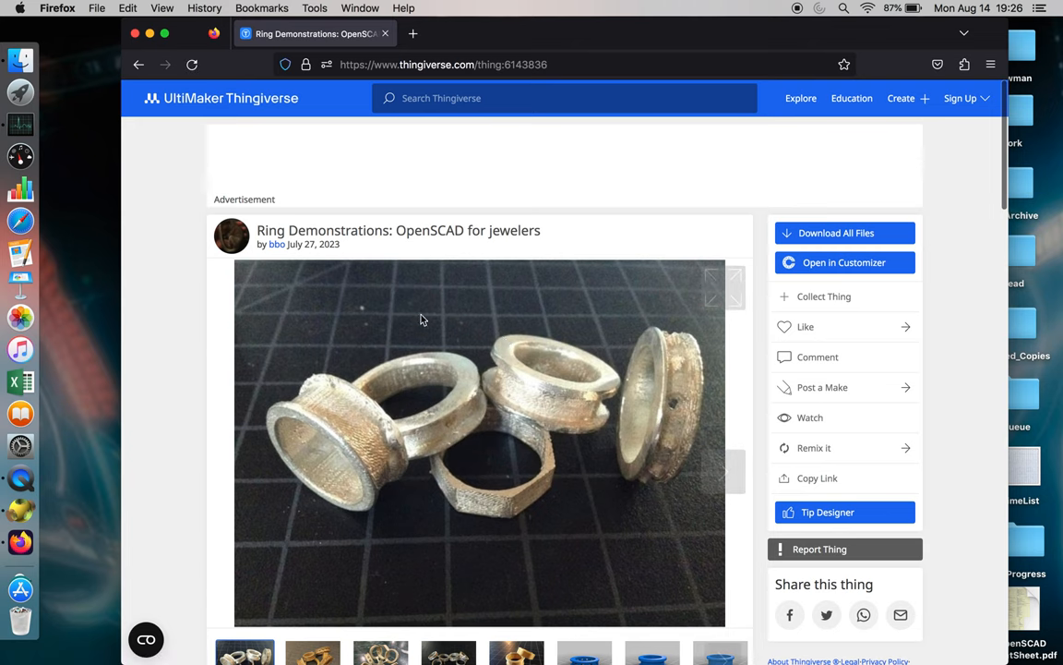
Step: Browse the ring photos, including the blue spiked ring, then reach the Thing Files list
{"action": "scroll", "scroll_direction": "down", "scroll_amount": 3}
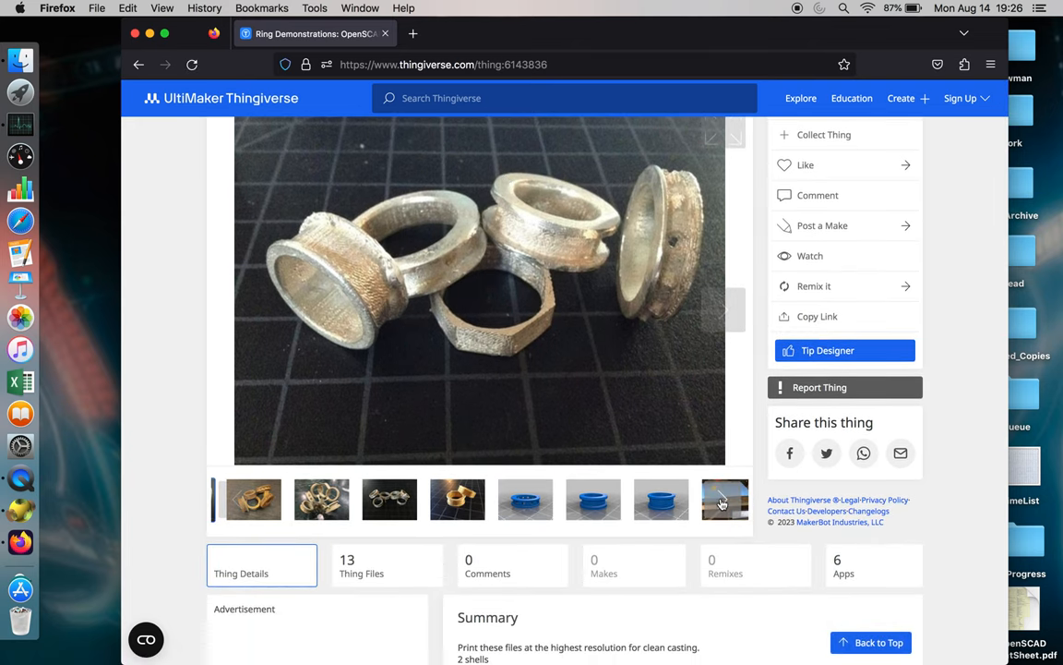
{"action": "left_click", "coordinate": [725, 500]}
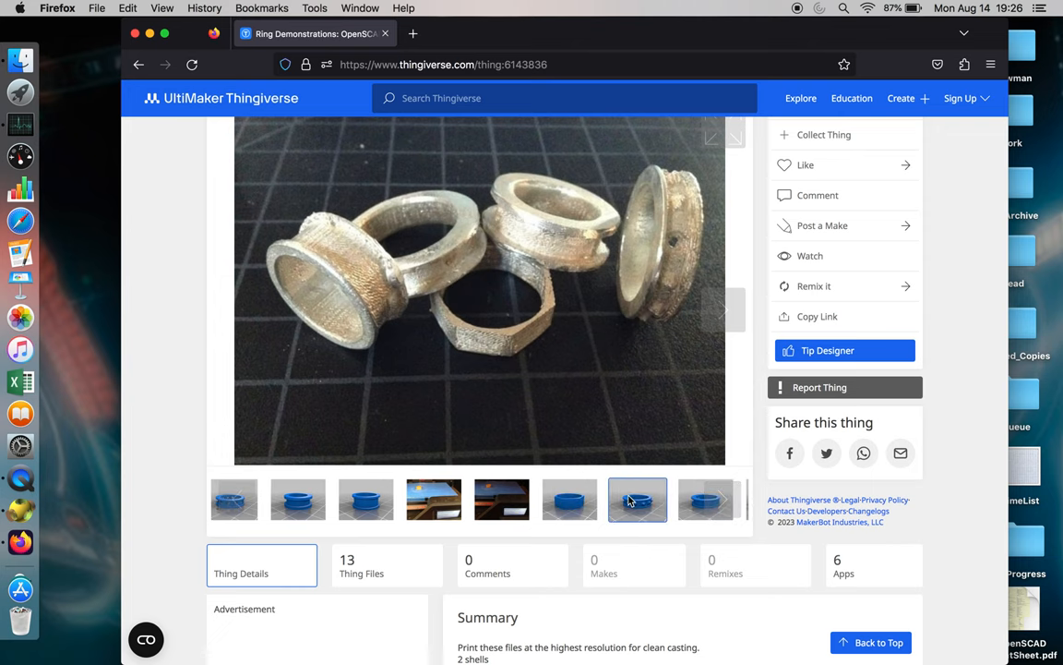
{"action": "left_click", "coordinate": [637, 500]}
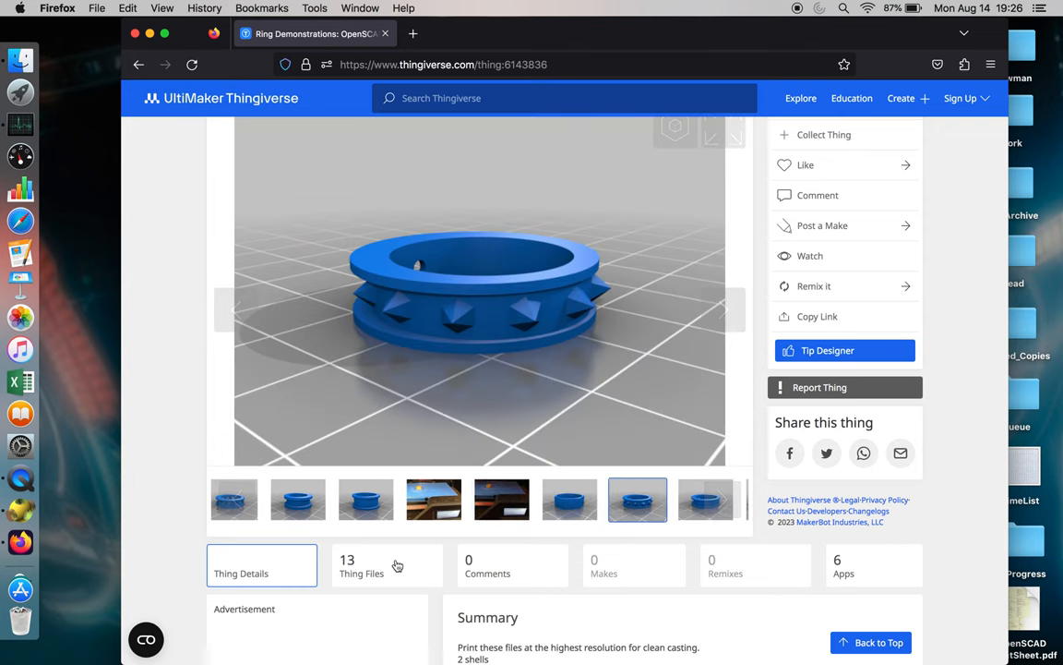
{"action": "scroll", "scroll_direction": "down", "scroll_amount": 3}
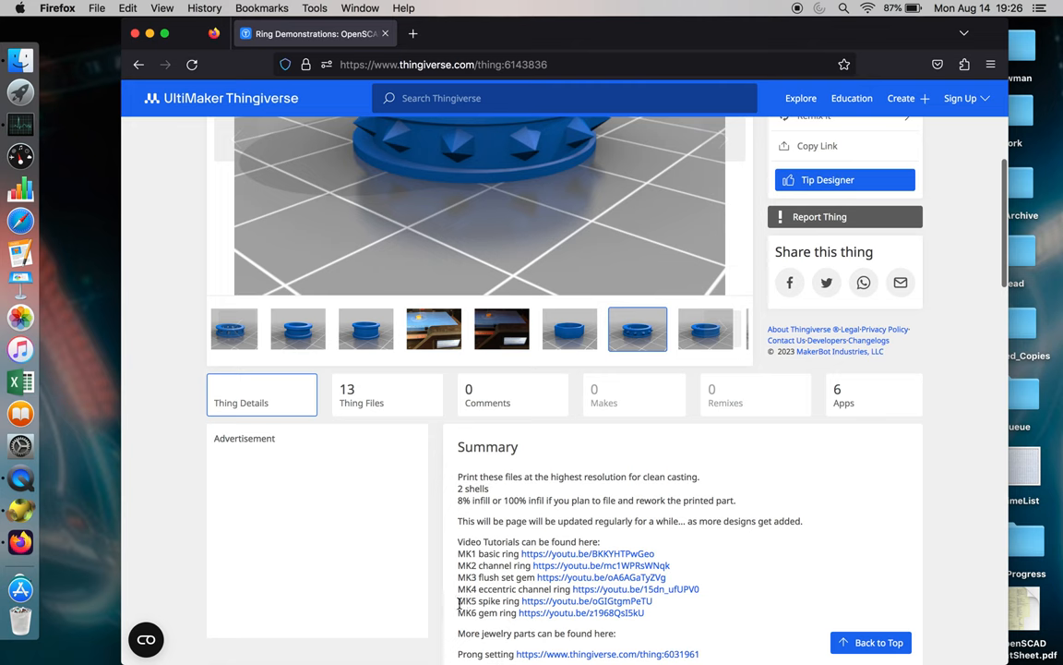
{"action": "left_click", "coordinate": [387, 395]}
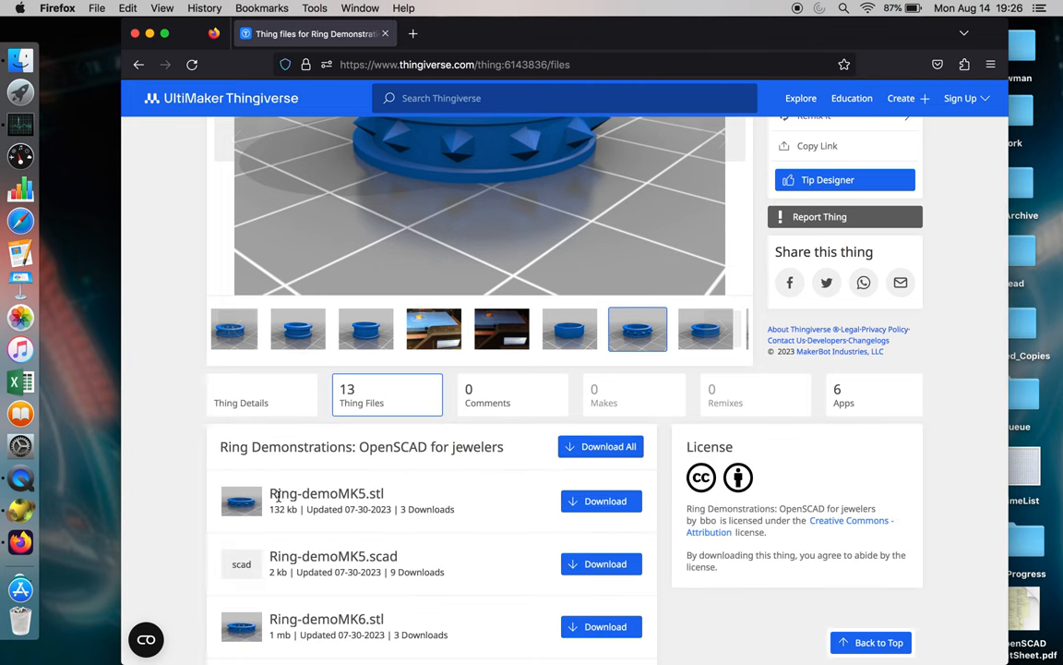
{"action": "scroll", "scroll_direction": "up", "scroll_amount": 3}
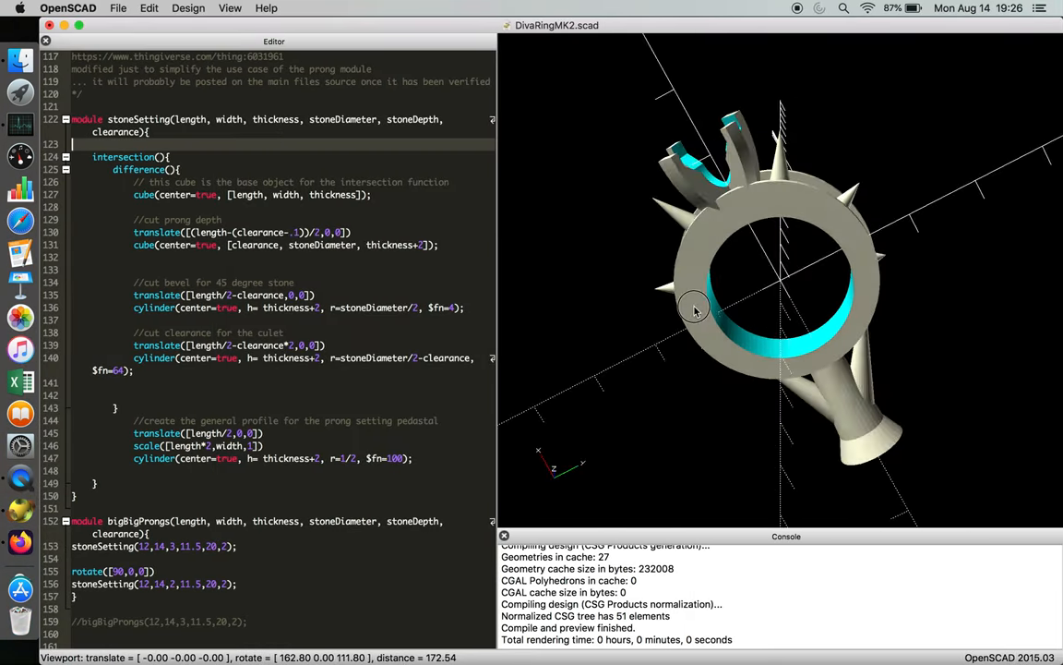
{"action": "left_click_drag", "start_coordinate": [695, 307], "coordinate": [718, 261]}
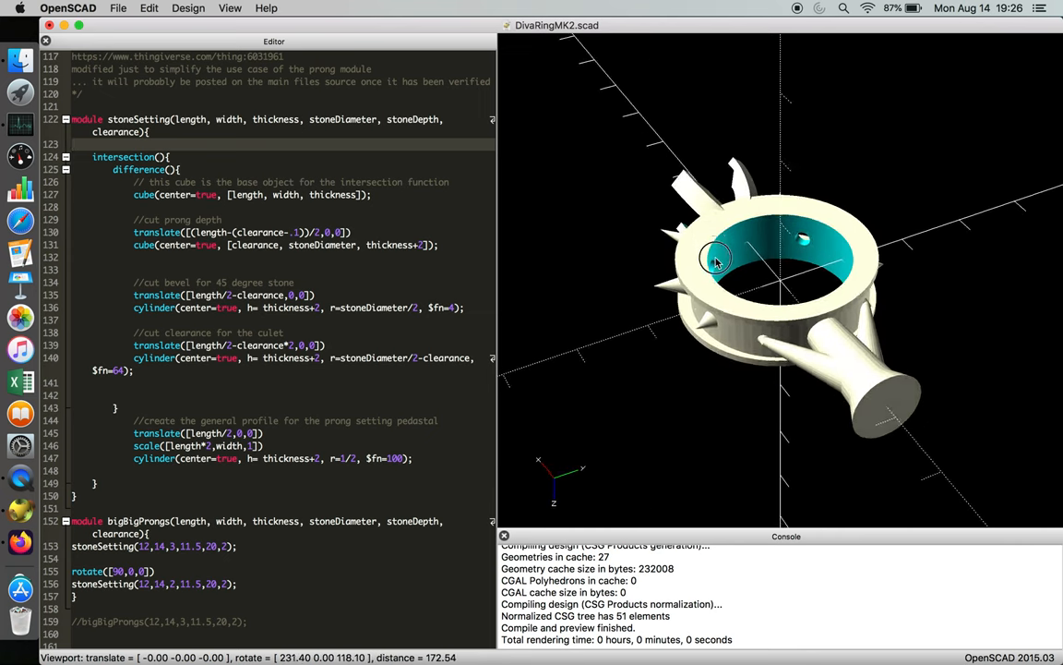
{"action": "left_click_drag", "start_coordinate": [715, 263], "coordinate": [586, 170]}
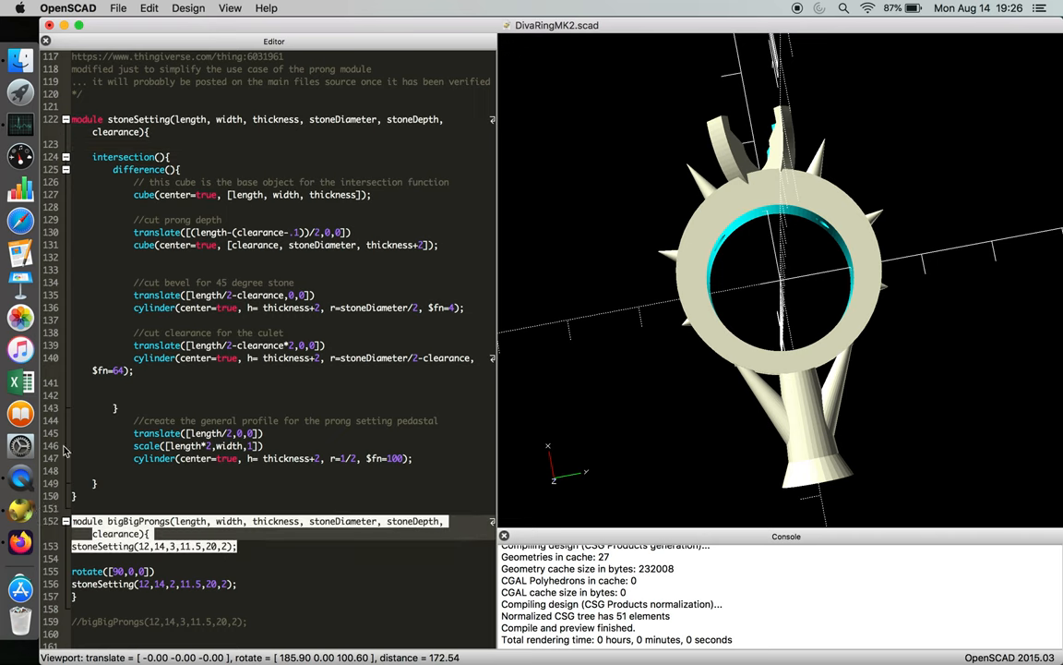
{"action": "mouse_move", "coordinate": [658, 377]}
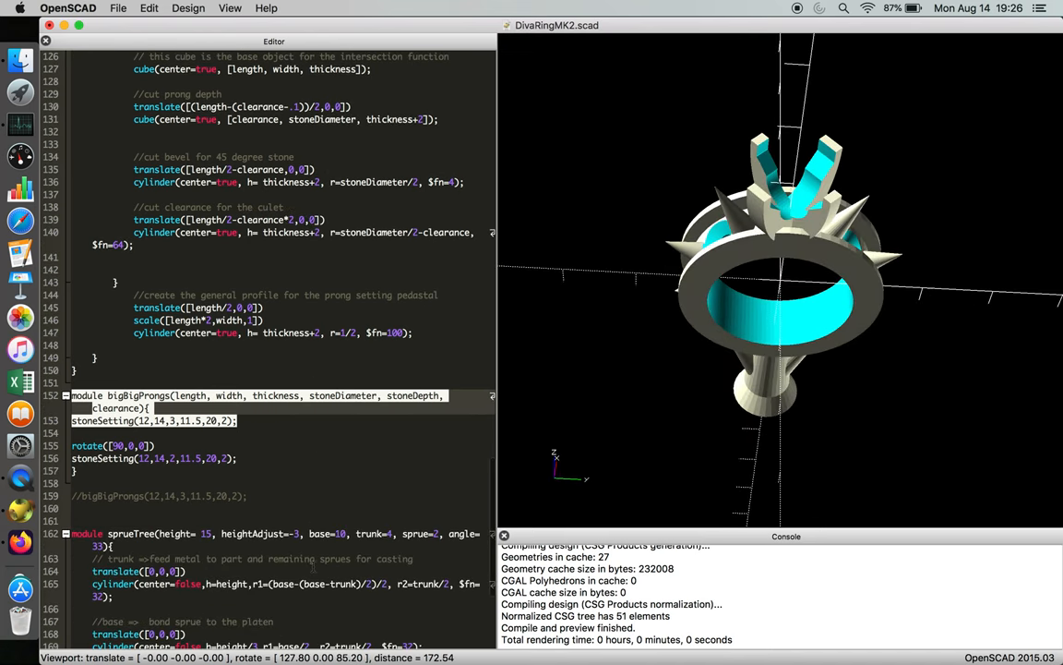
{"action": "scroll", "scroll_direction": "down", "scroll_amount": 3}
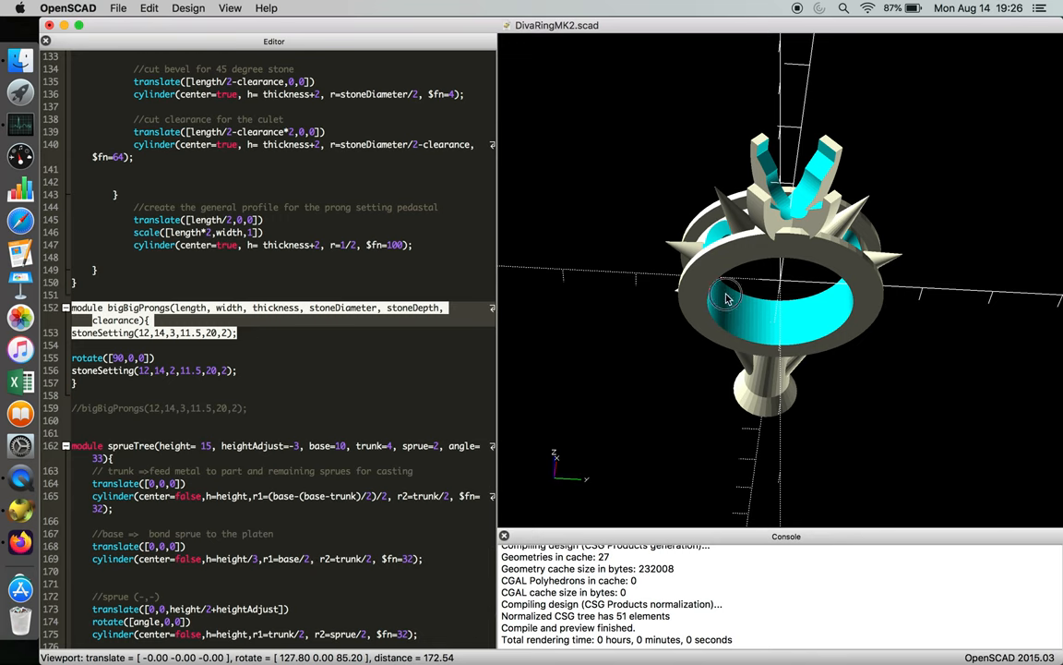
{"action": "left_click_drag", "start_coordinate": [725, 298], "coordinate": [821, 338]}
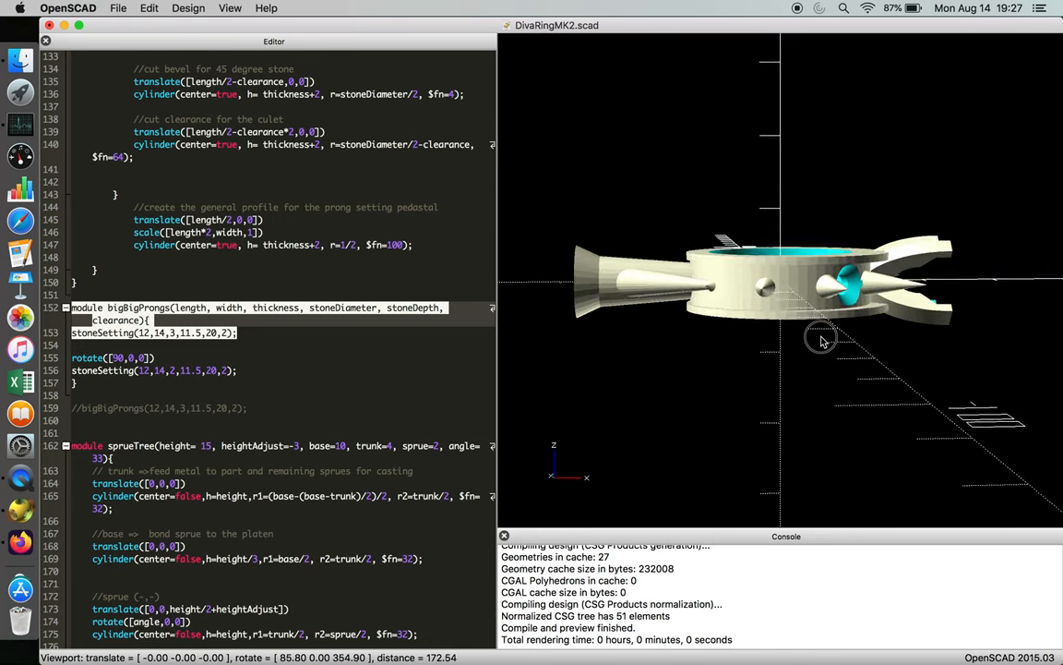
{"action": "left_click_drag", "start_coordinate": [821, 337], "coordinate": [743, 305]}
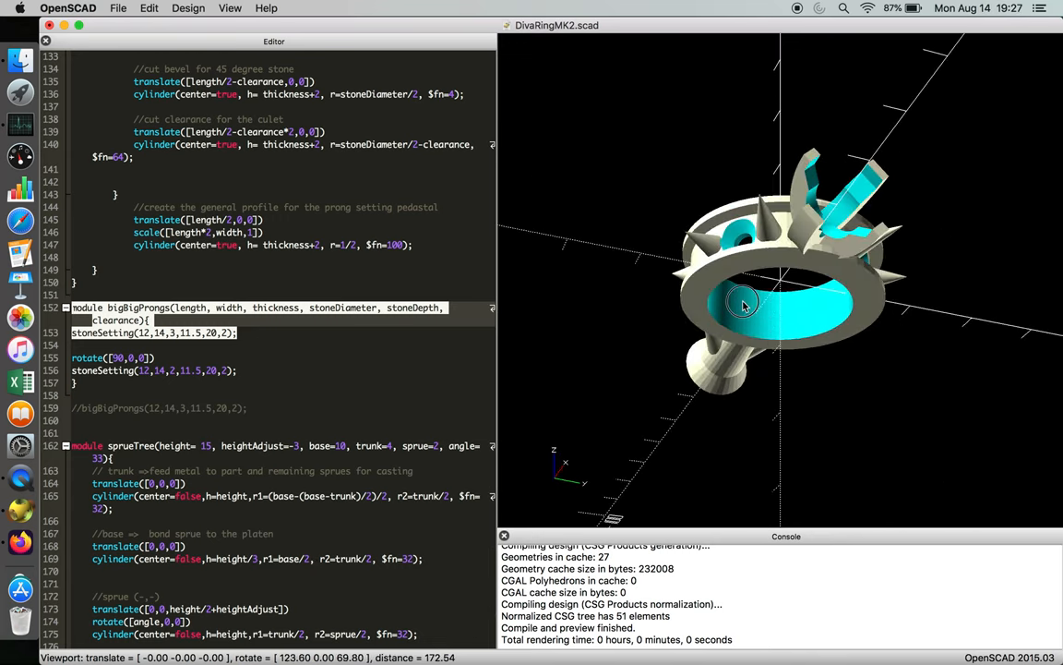
{"action": "left_click_drag", "start_coordinate": [743, 305], "coordinate": [797, 339]}
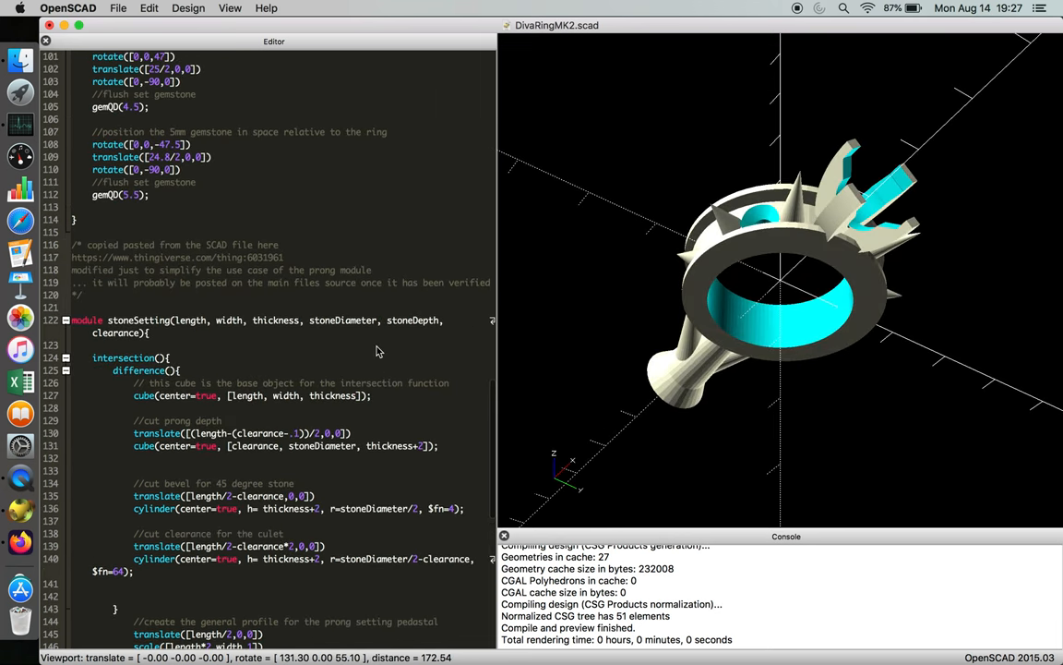
Step: Orbit the sprue-free ring preview to a straight side view
{"action": "scroll", "scroll_direction": "up", "scroll_amount": 3}
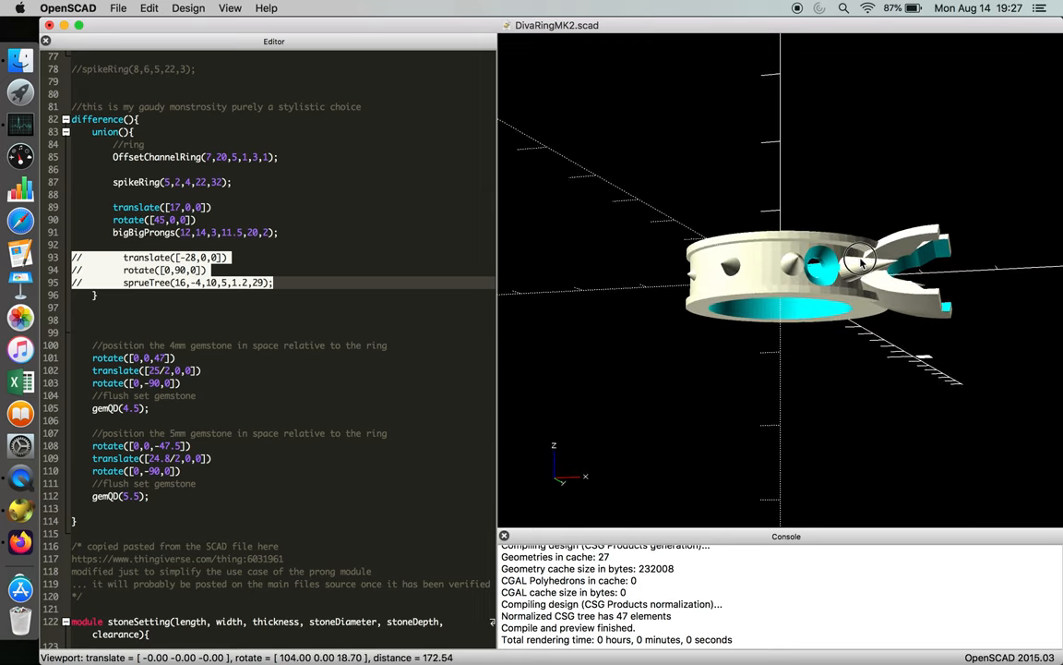
{"action": "left_click_drag", "start_coordinate": [858, 258], "coordinate": [904, 329]}
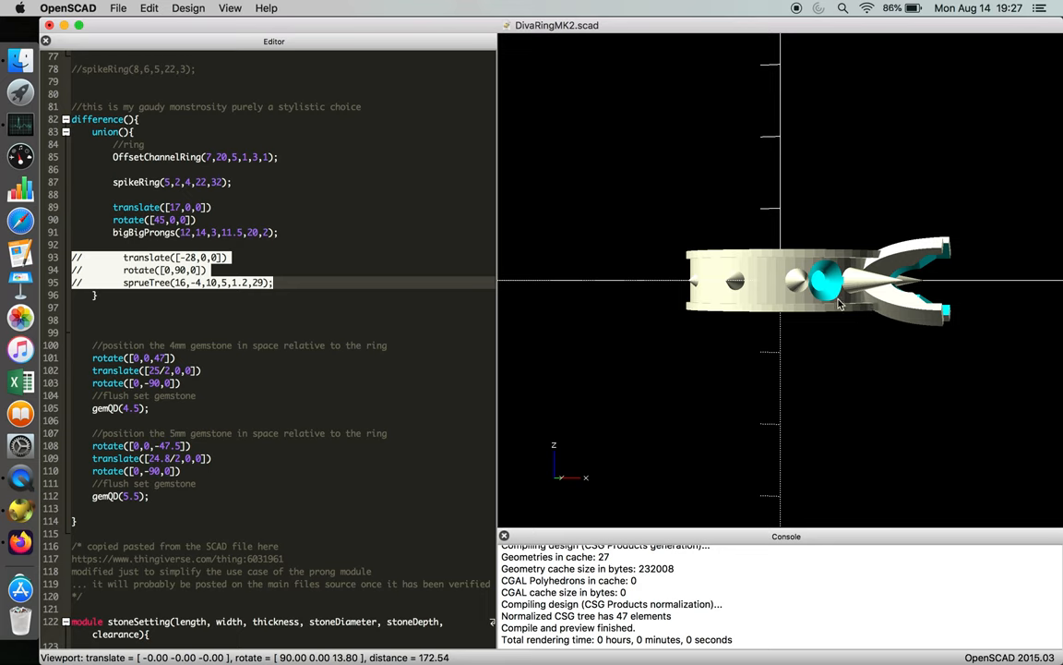
{"action": "mouse_move", "coordinate": [806, 298]}
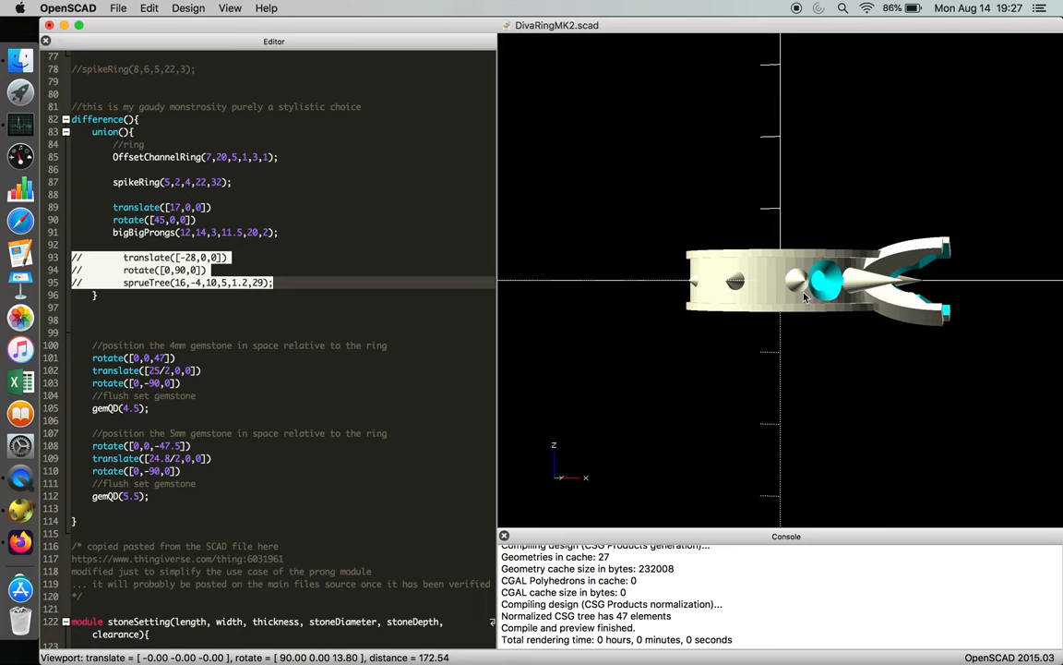
{"action": "mouse_move", "coordinate": [879, 318]}
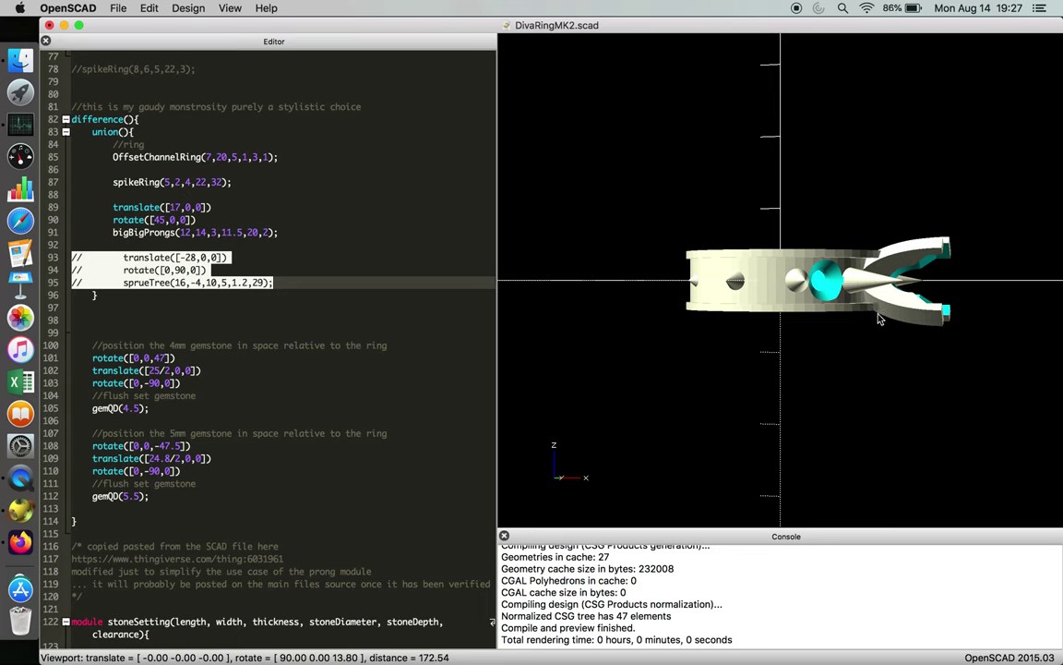
Step: Switch the ring to a straight-on preset view from the View menu
{"action": "left_click", "coordinate": [230, 8]}
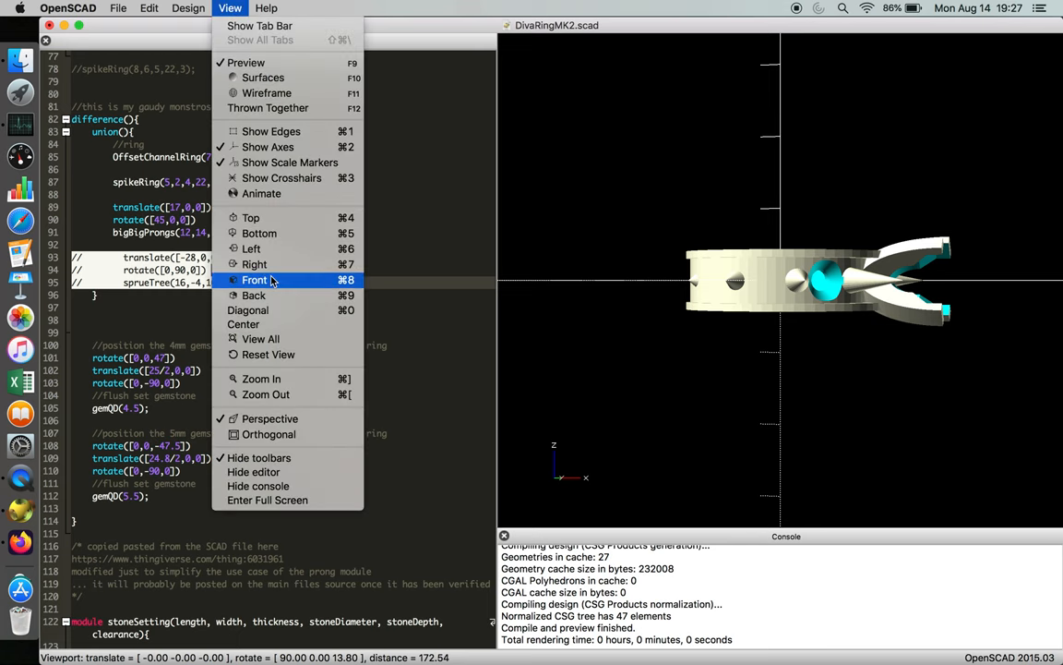
{"action": "left_click", "coordinate": [254, 280]}
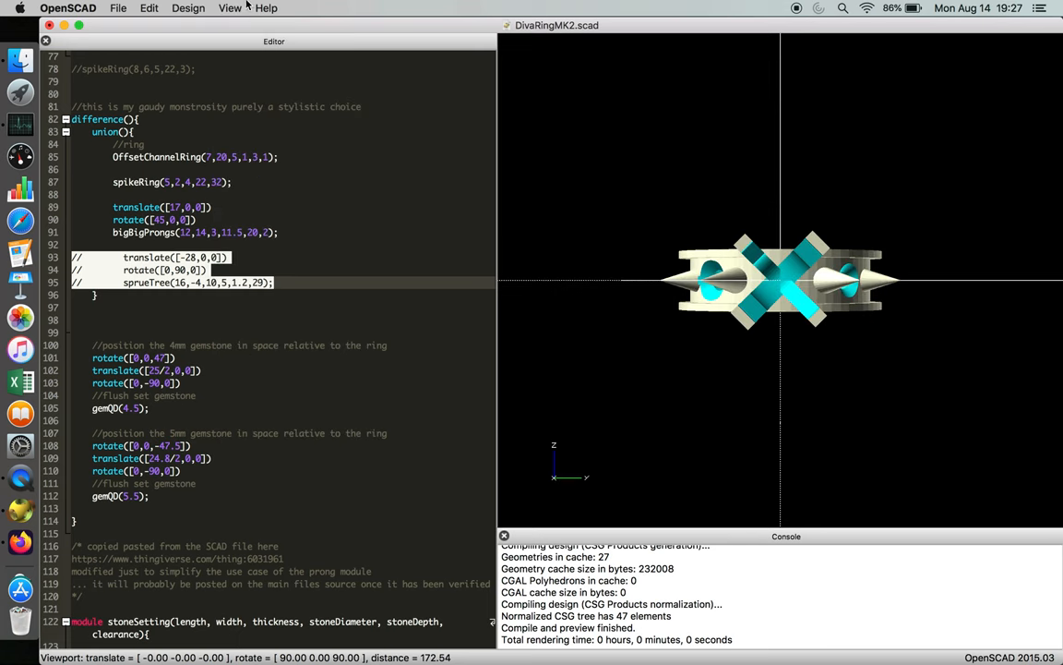
{"action": "mouse_move", "coordinate": [257, 217]}
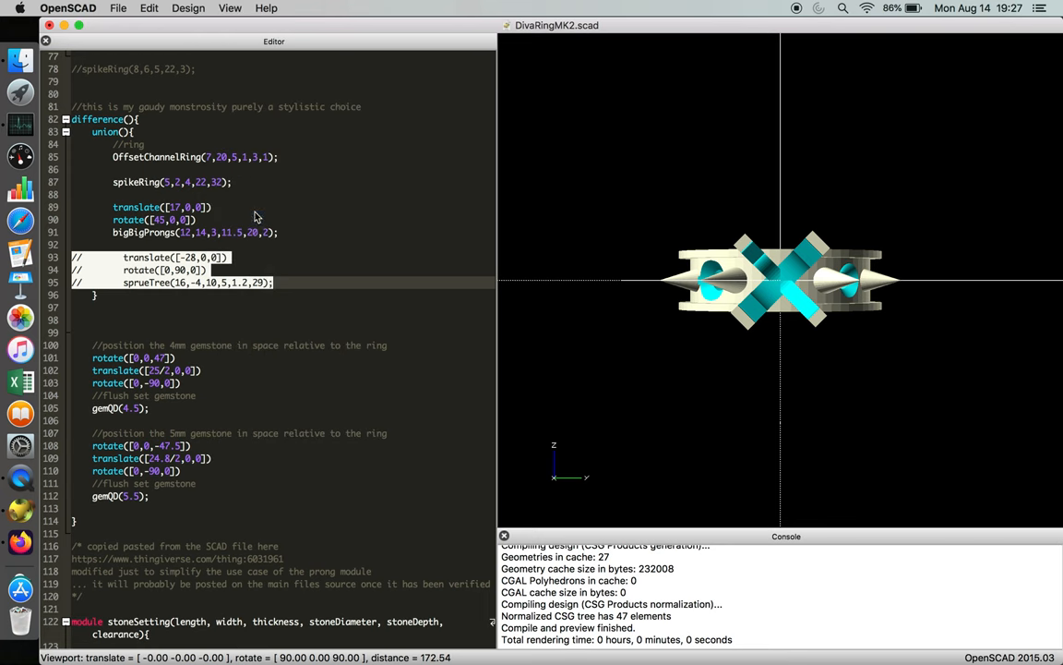
{"action": "left_click", "coordinate": [230, 7]}
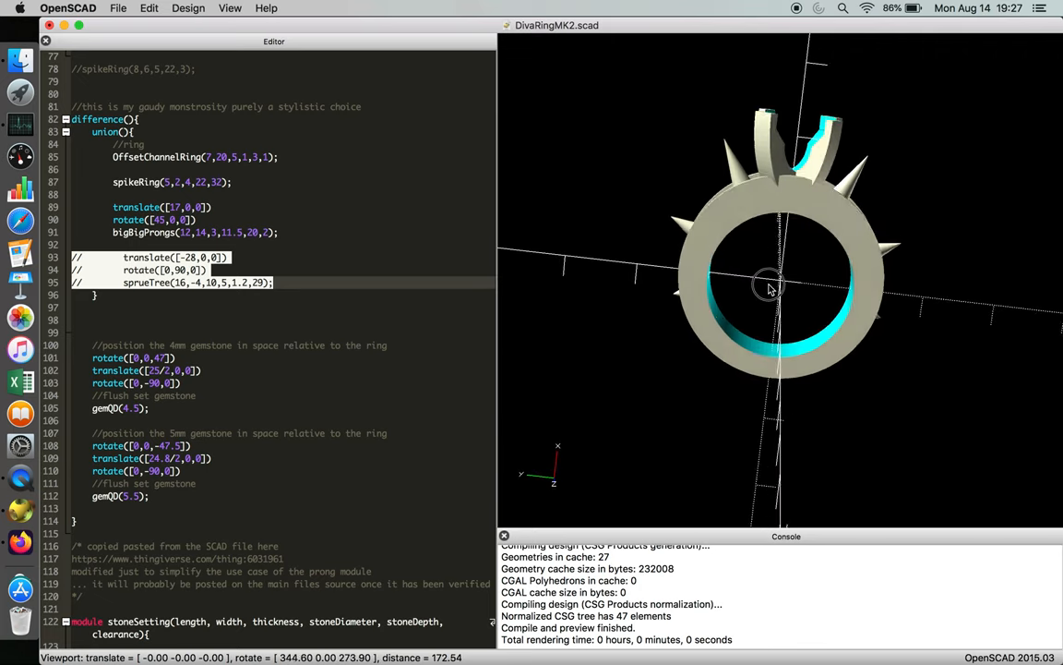
{"action": "left_click_drag", "start_coordinate": [771, 286], "coordinate": [759, 360]}
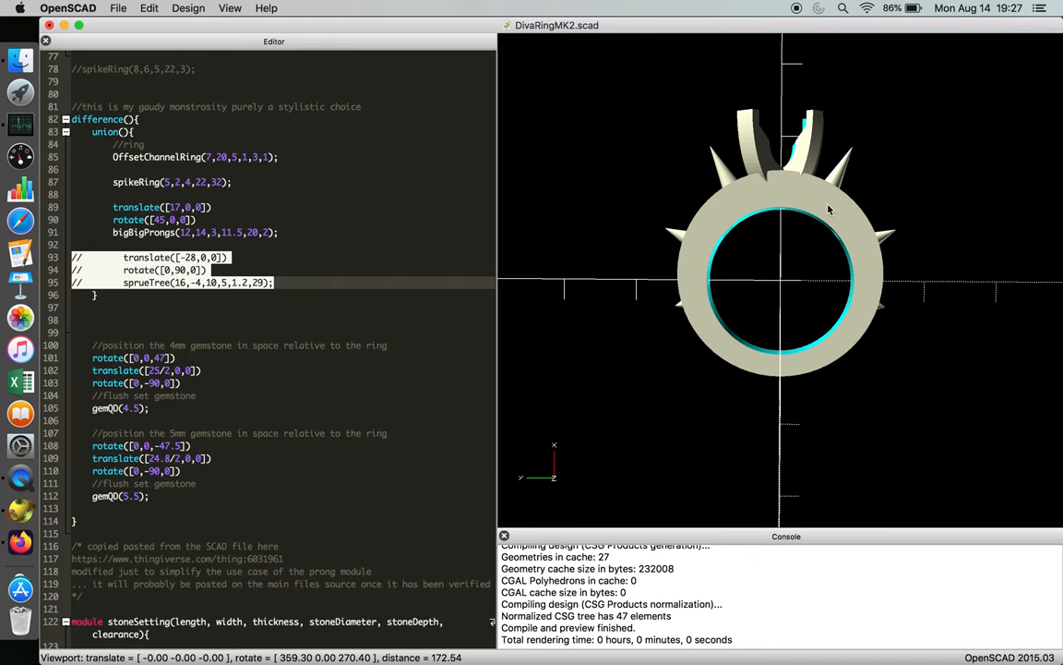
{"action": "mouse_move", "coordinate": [767, 379]}
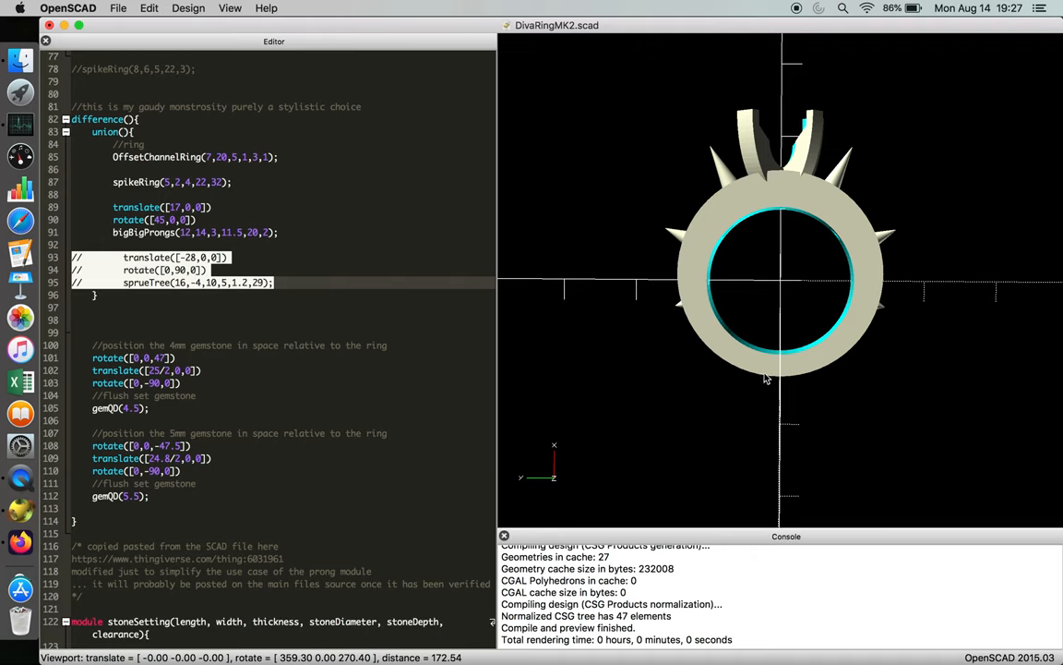
{"action": "left_click_drag", "start_coordinate": [764, 378], "coordinate": [811, 454]}
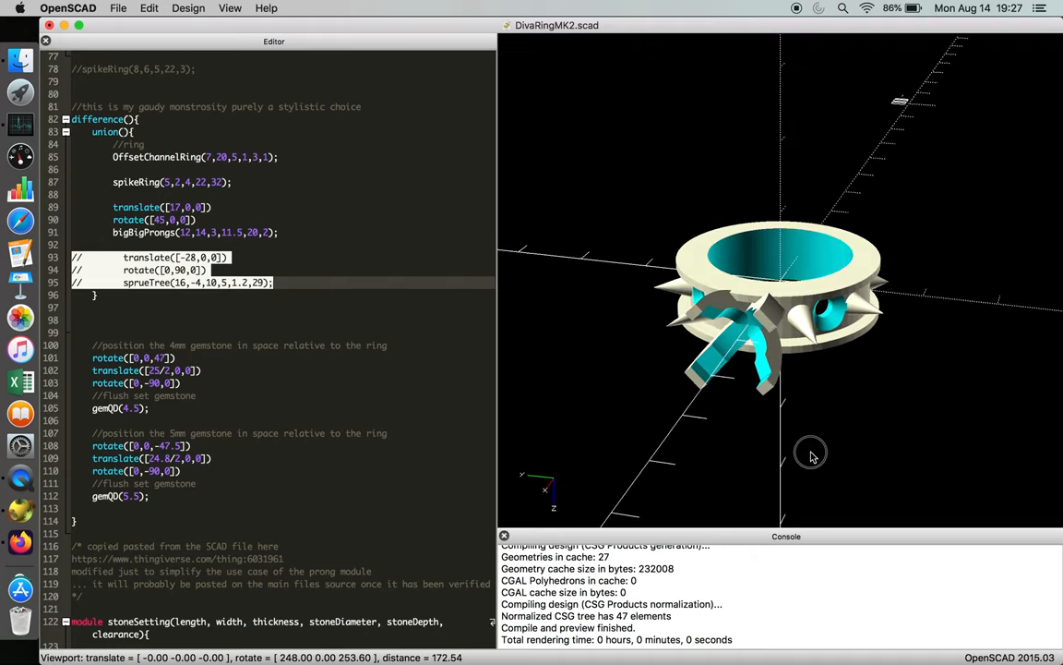
{"action": "left_click_drag", "start_coordinate": [811, 455], "coordinate": [840, 360]}
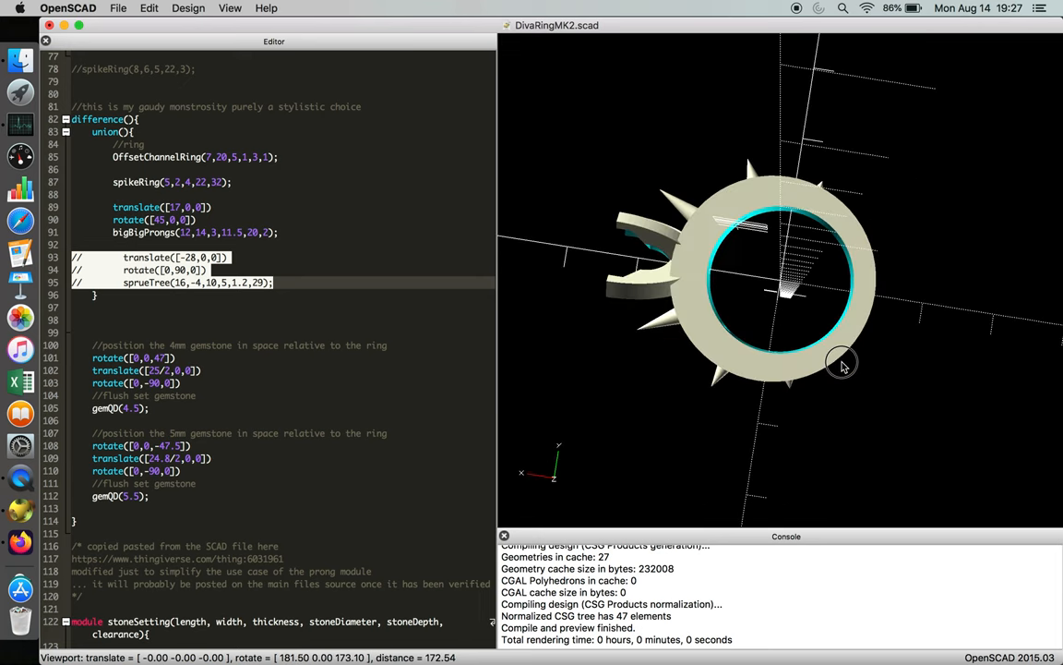
{"action": "left_click_drag", "start_coordinate": [842, 360], "coordinate": [735, 366]}
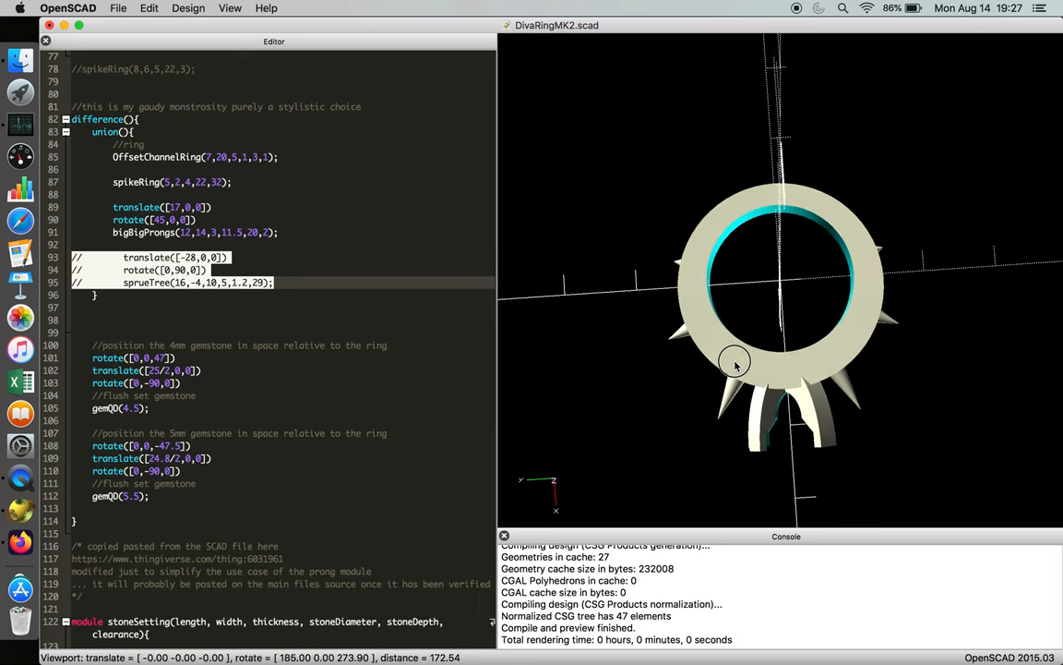
{"action": "left_click_drag", "start_coordinate": [736, 364], "coordinate": [821, 420]}
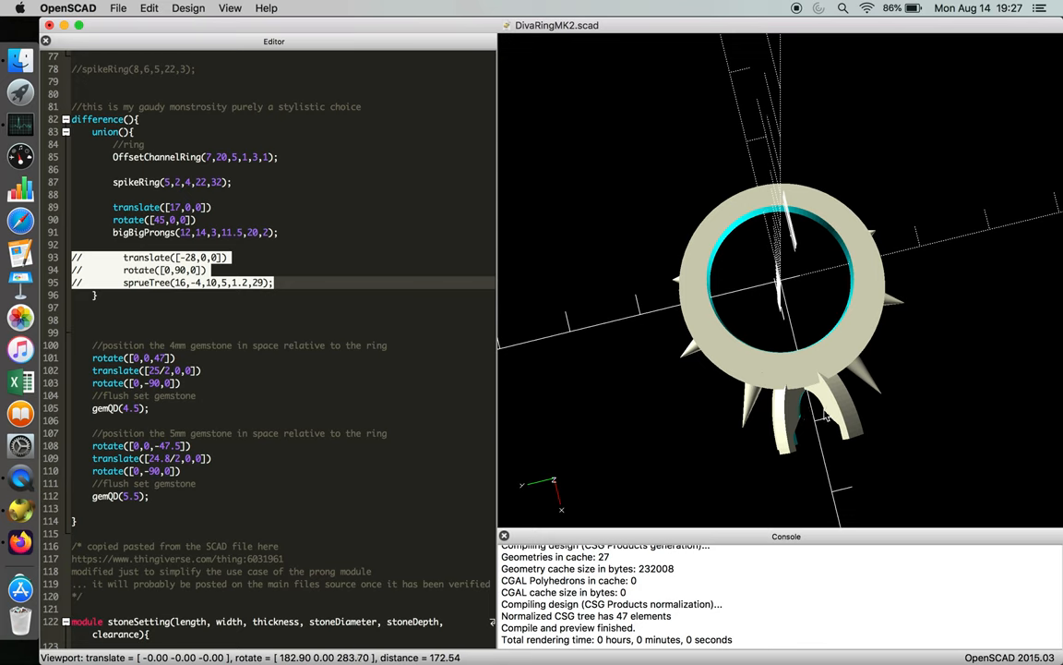
{"action": "left_click_drag", "start_coordinate": [826, 419], "coordinate": [803, 410]}
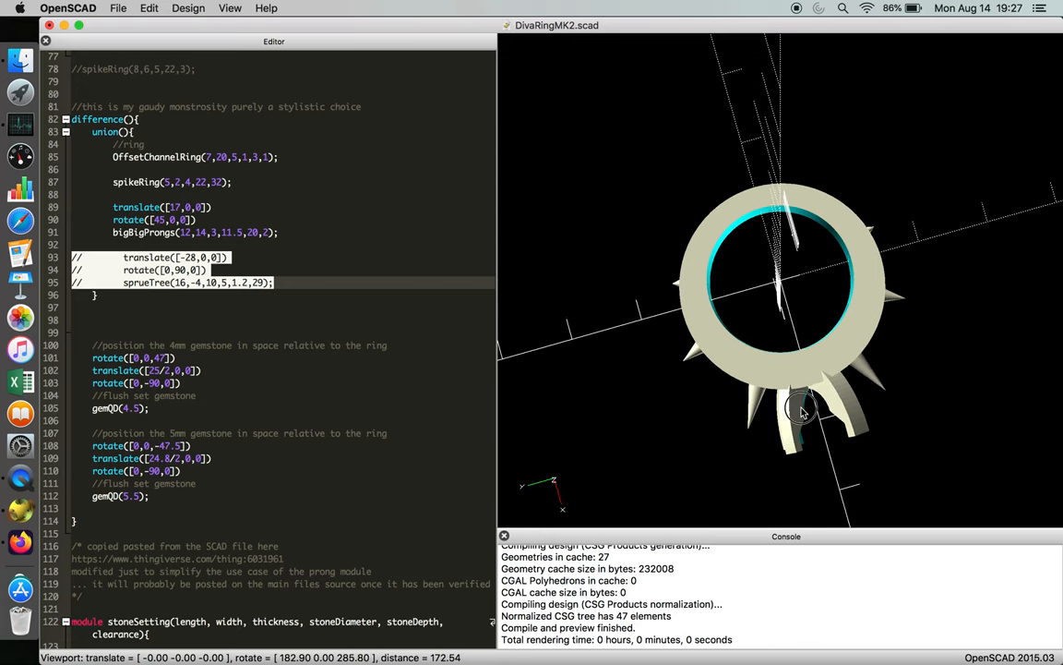
{"action": "left_click_drag", "start_coordinate": [803, 412], "coordinate": [817, 406]}
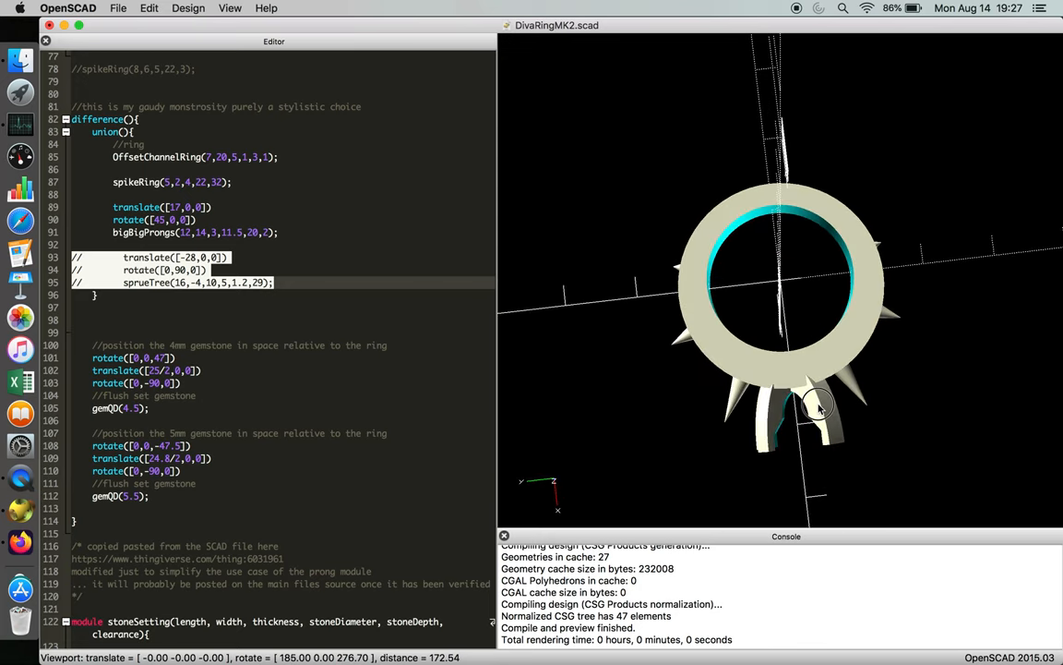
{"action": "mouse_move", "coordinate": [861, 406]}
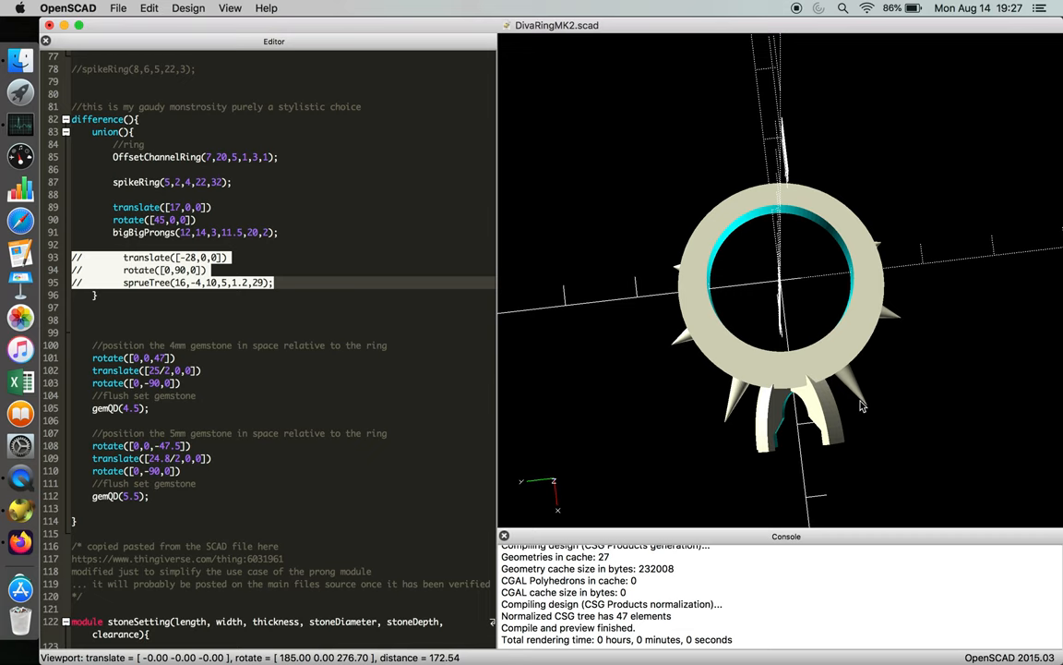
{"action": "mouse_move", "coordinate": [808, 256]}
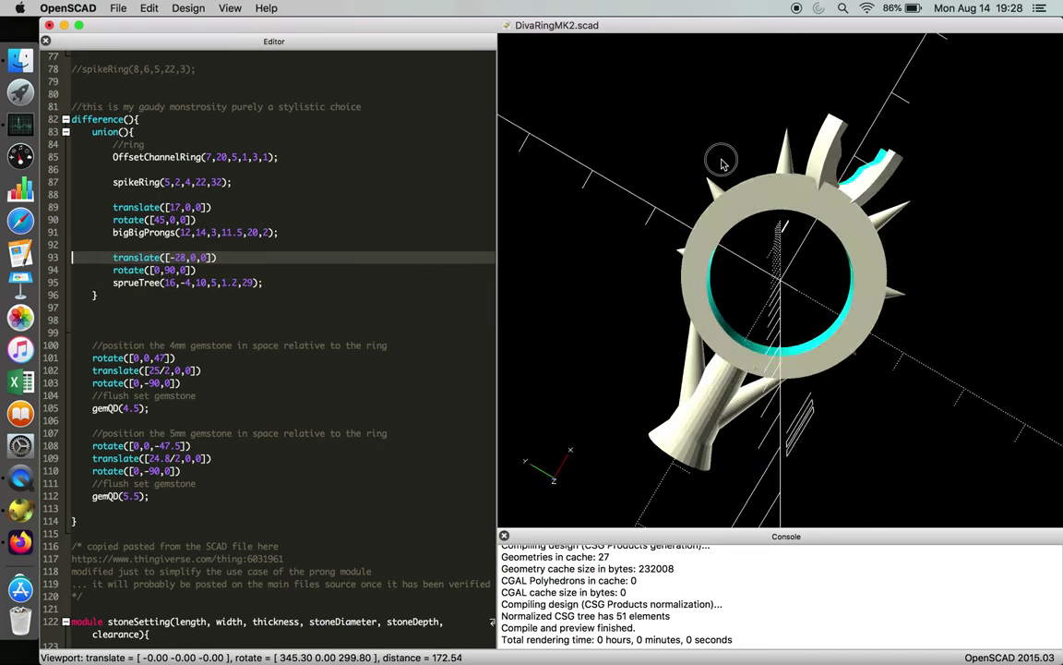
Step: Orbit to face the ring with its sprue below and scroll through the module code
{"action": "left_click_drag", "start_coordinate": [723, 159], "coordinate": [750, 155]}
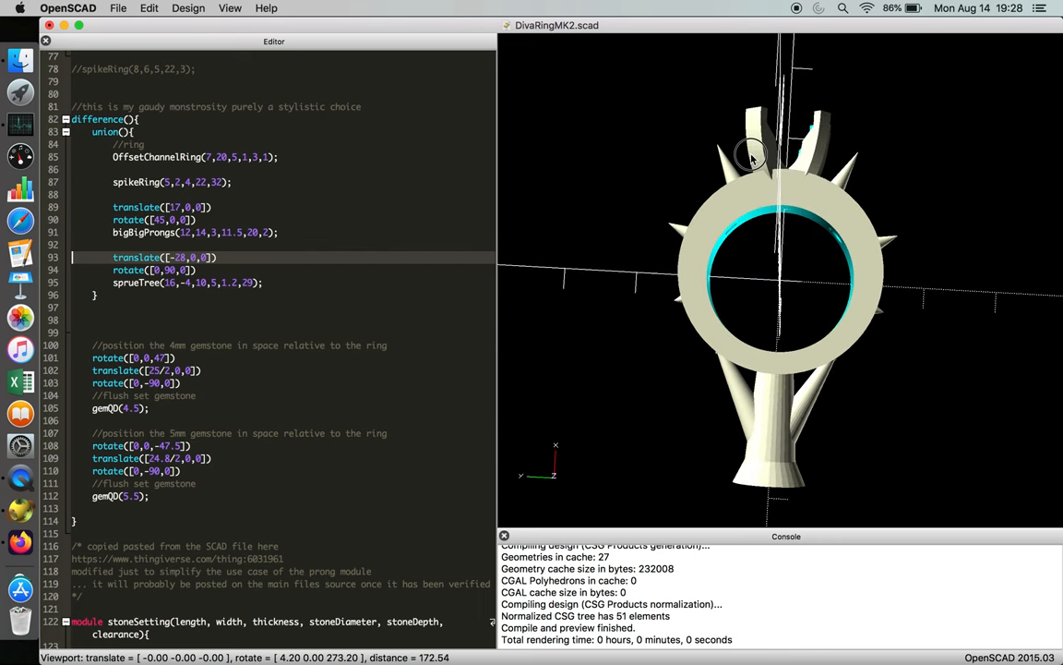
{"action": "scroll", "scroll_direction": "down", "scroll_amount": 3}
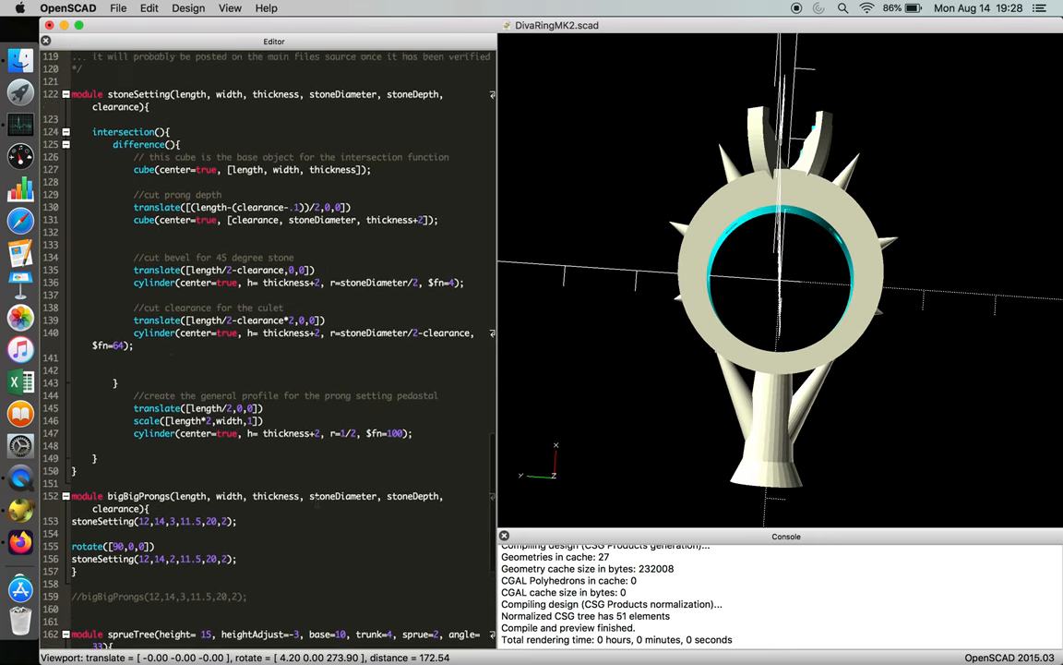
{"action": "scroll", "scroll_direction": "down", "scroll_amount": 3}
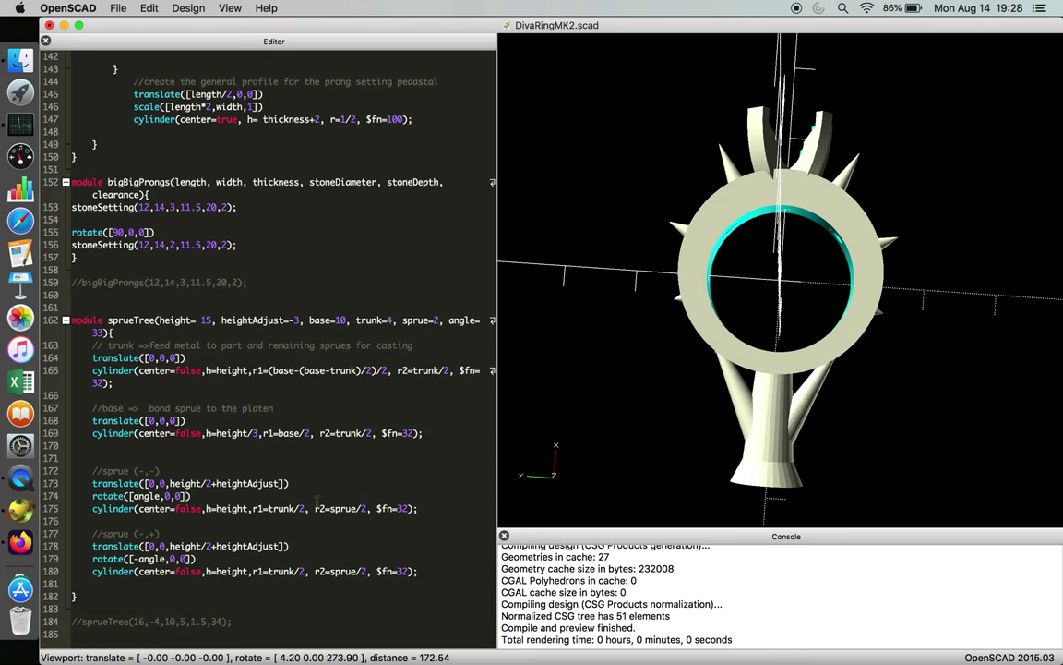